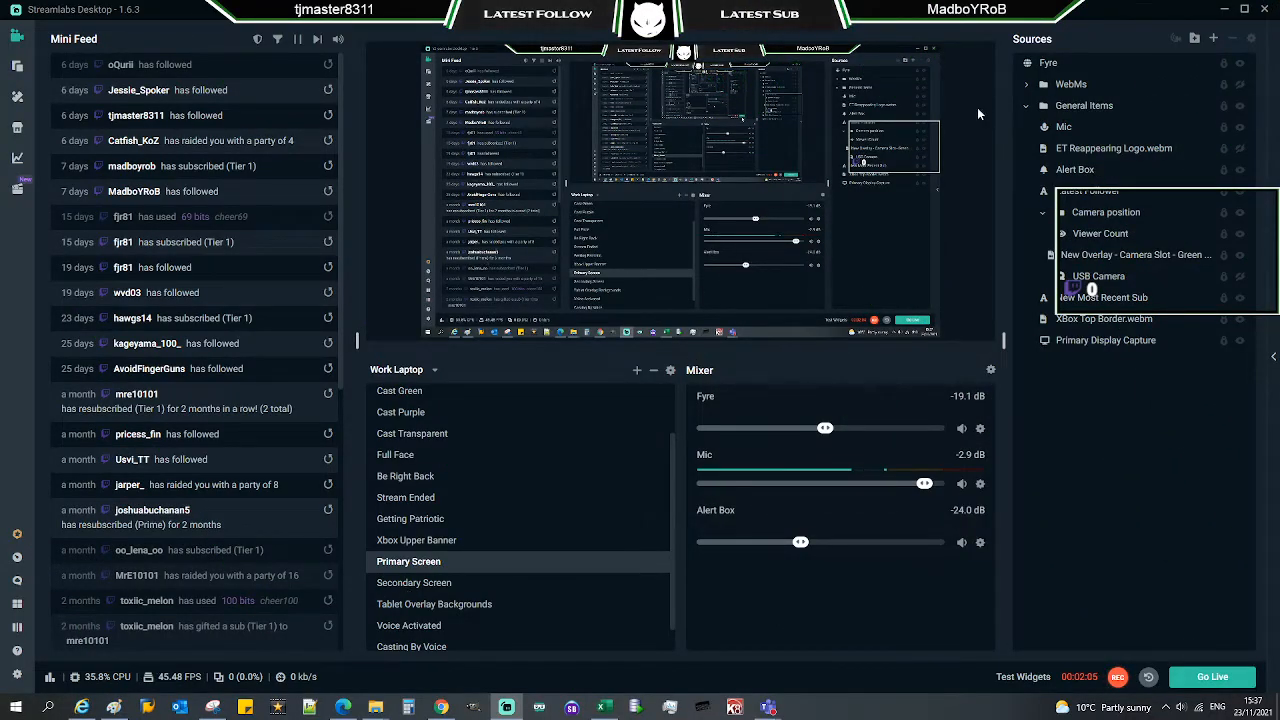
mouse_move(868, 82)
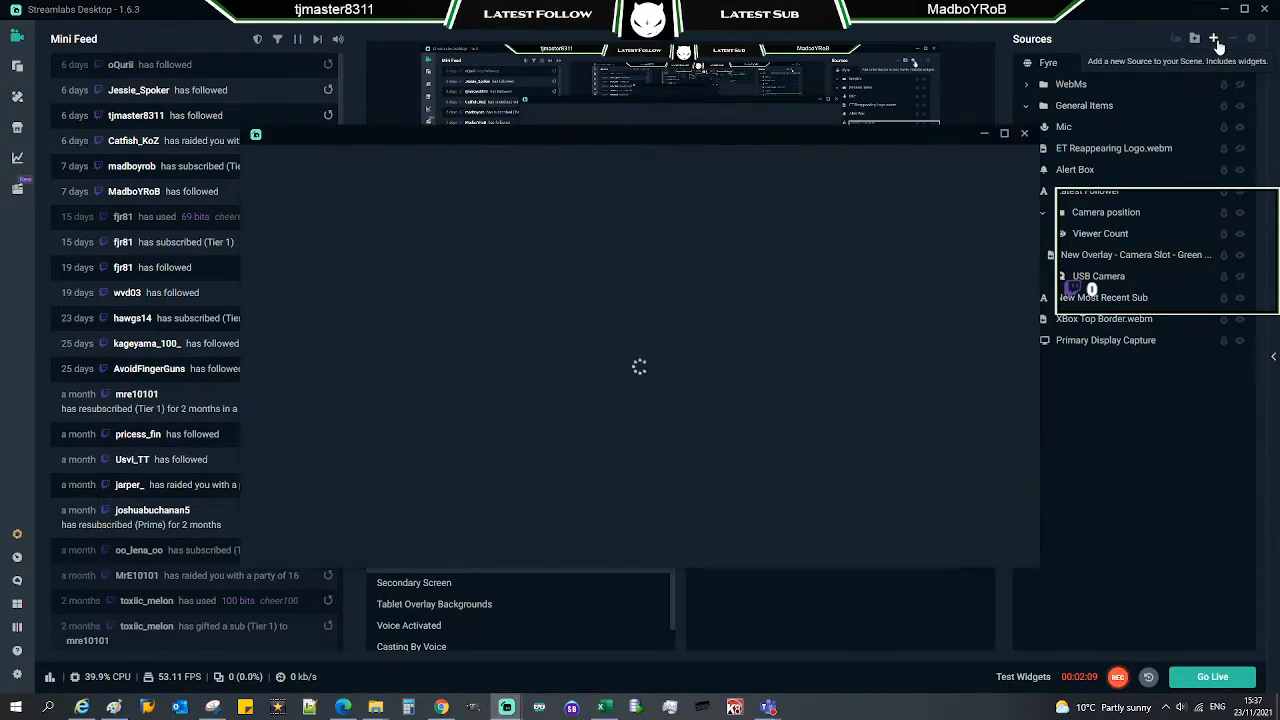
Add a Screen Capture source to the scene, keeping the default name 'Screen Capture'
click(1212, 38)
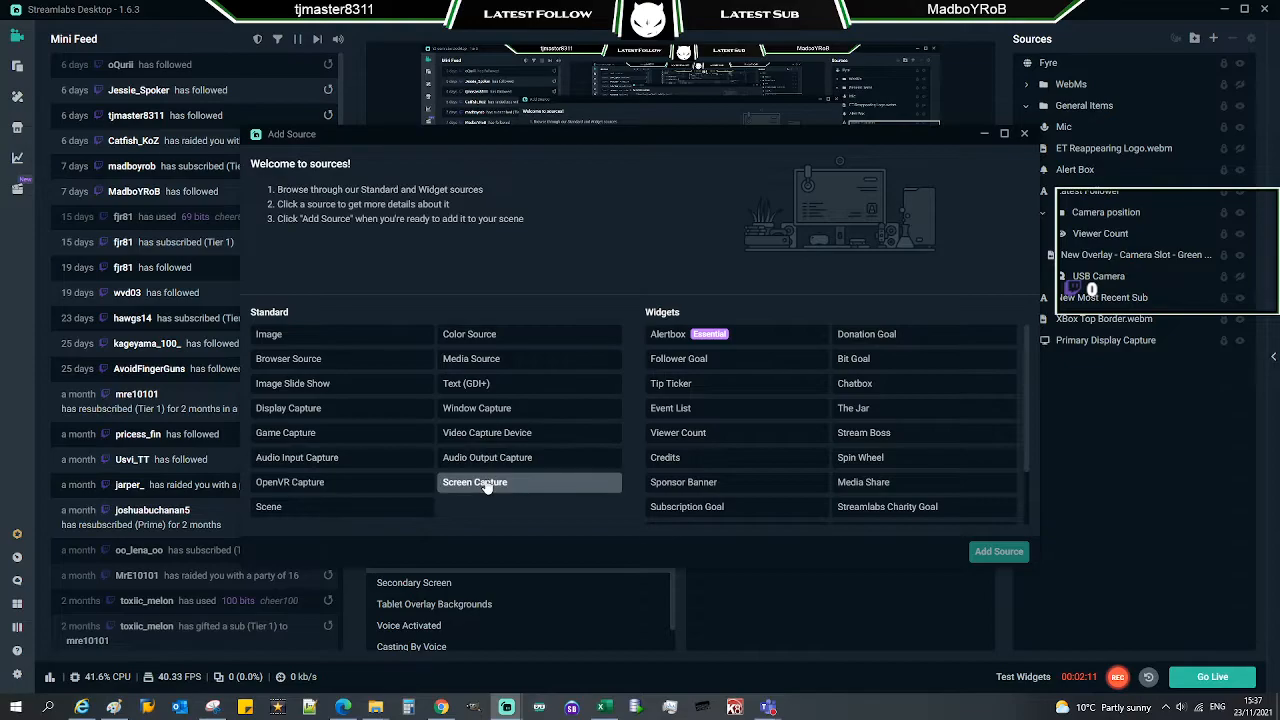
click(476, 482)
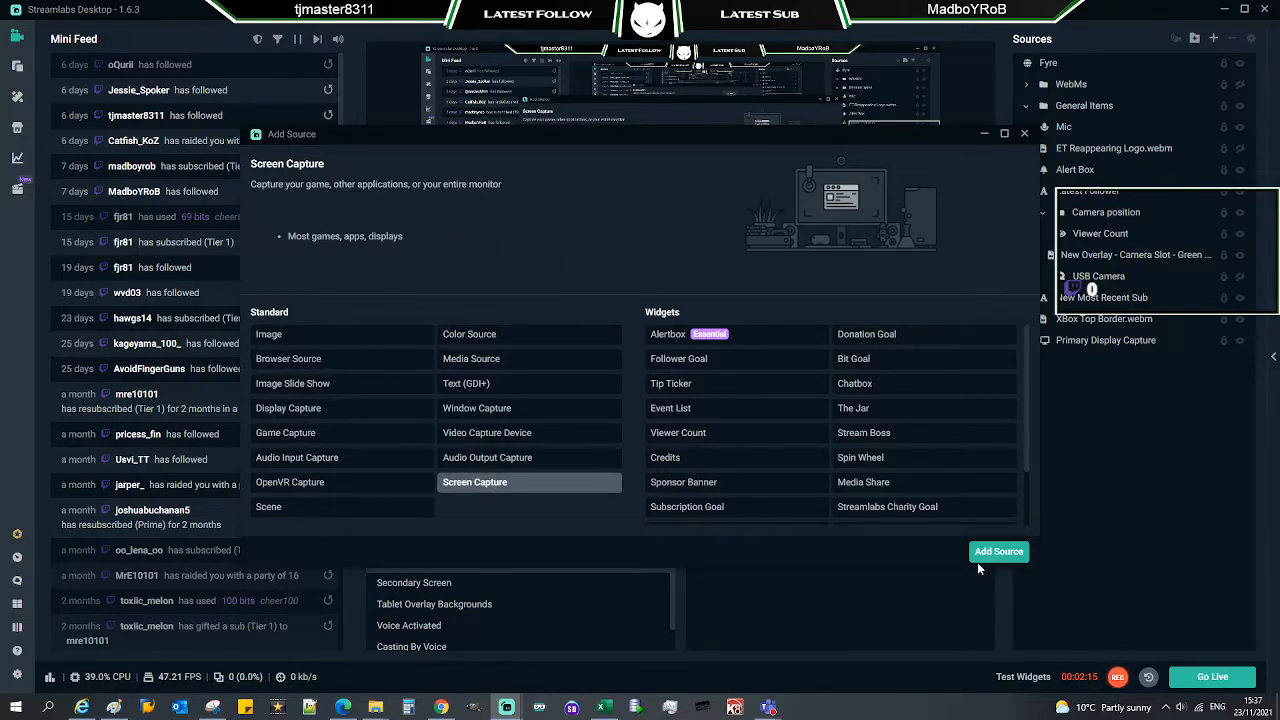
click(998, 552)
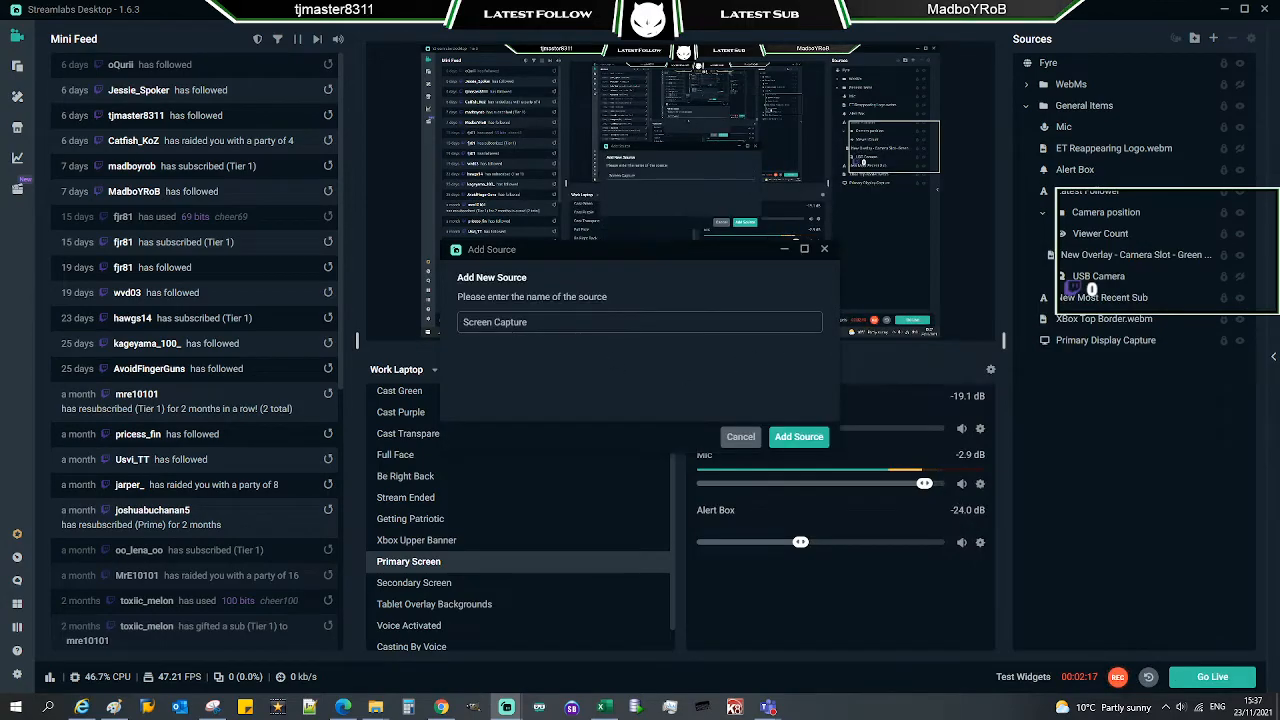
triple_click(640, 322)
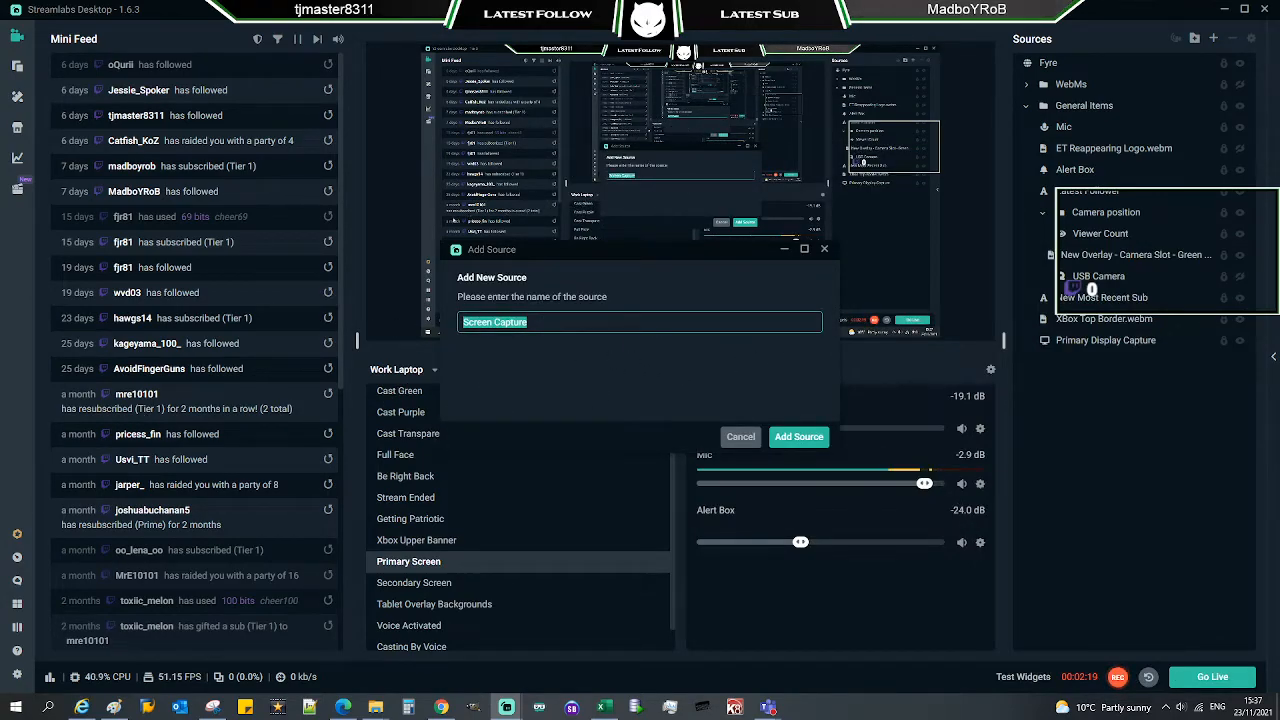
click(798, 436)
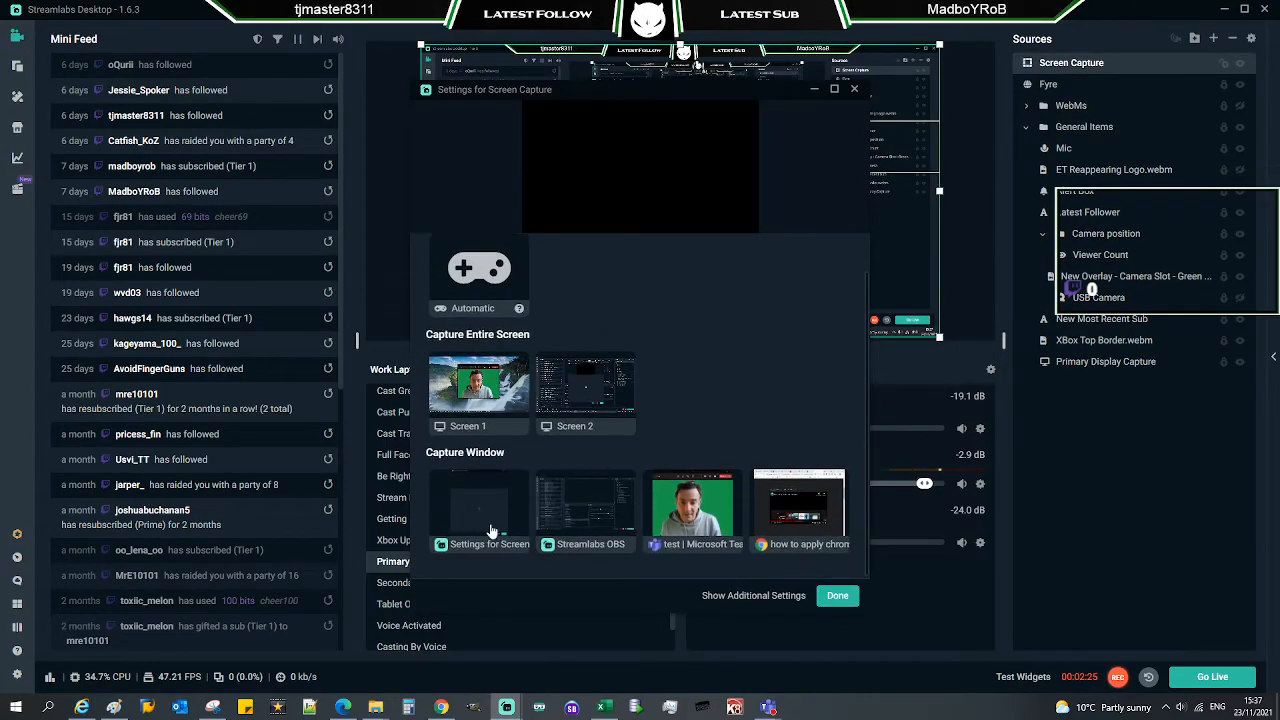
mouse_move(692, 528)
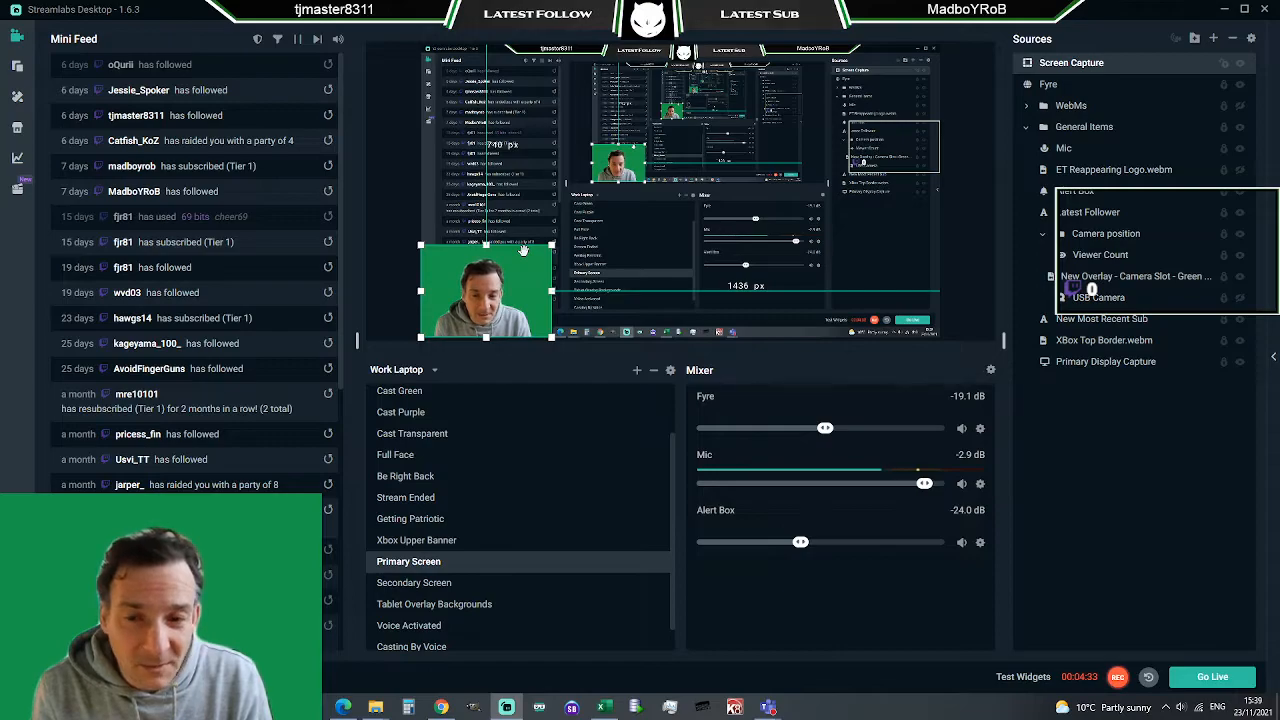
mouse_move(1000, 72)
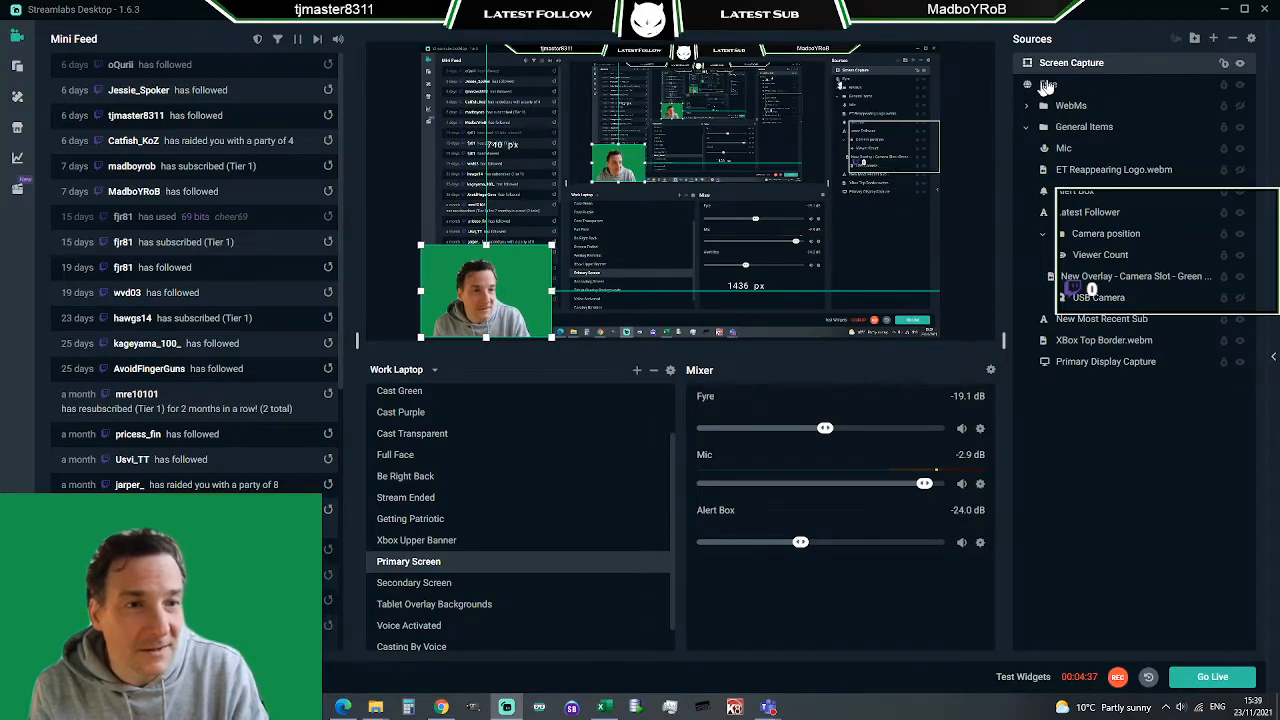
Bring up the Filters window for the Screen Capture source and start a new filter
right_click(1048, 84)
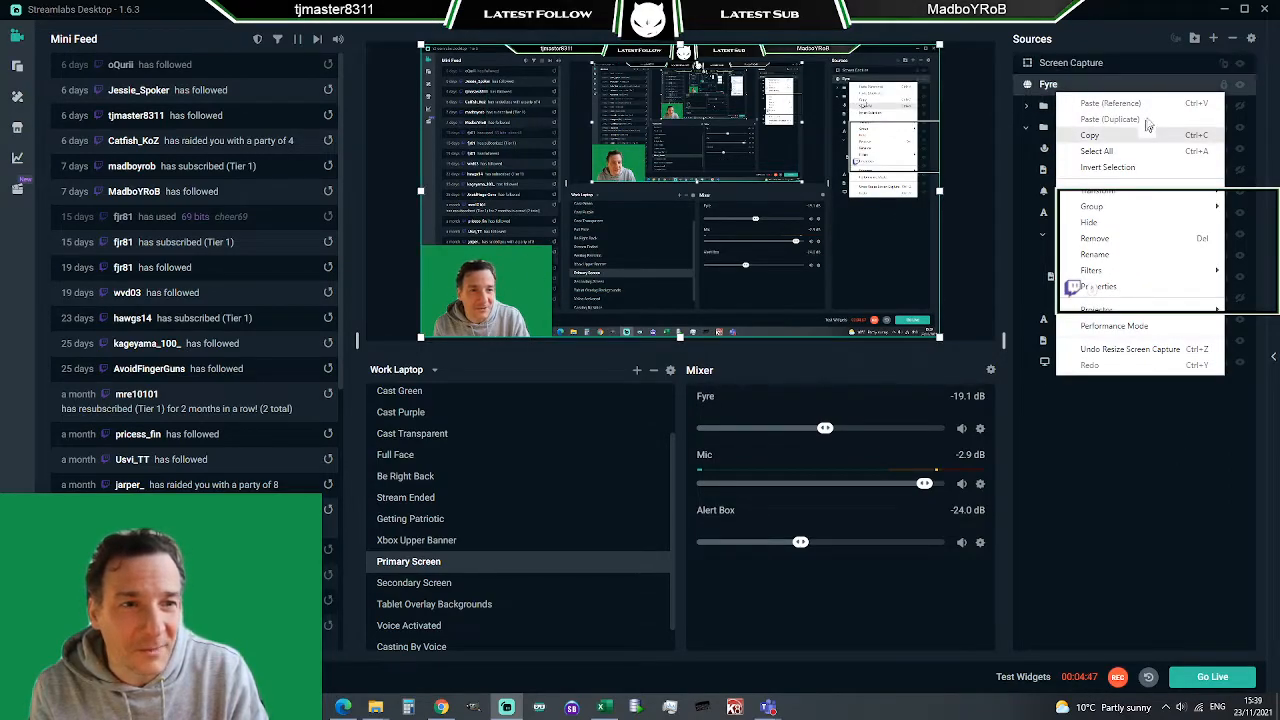
click(1072, 62)
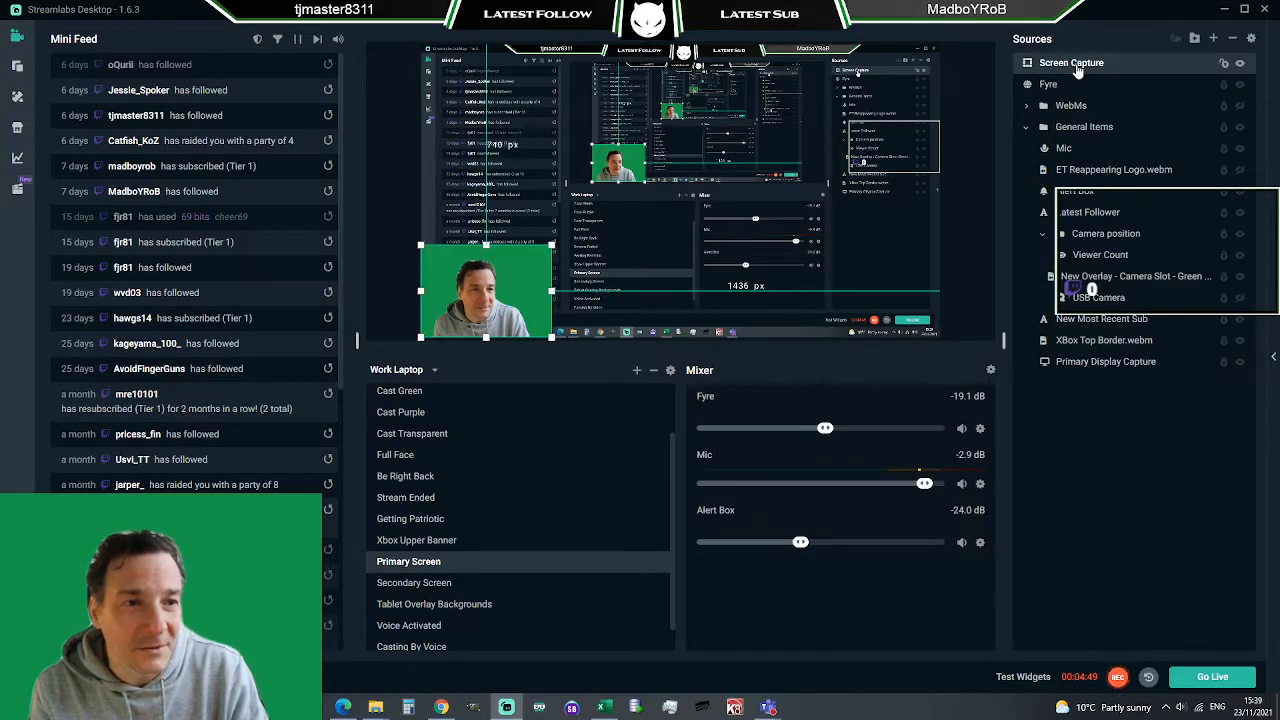
right_click(1072, 62)
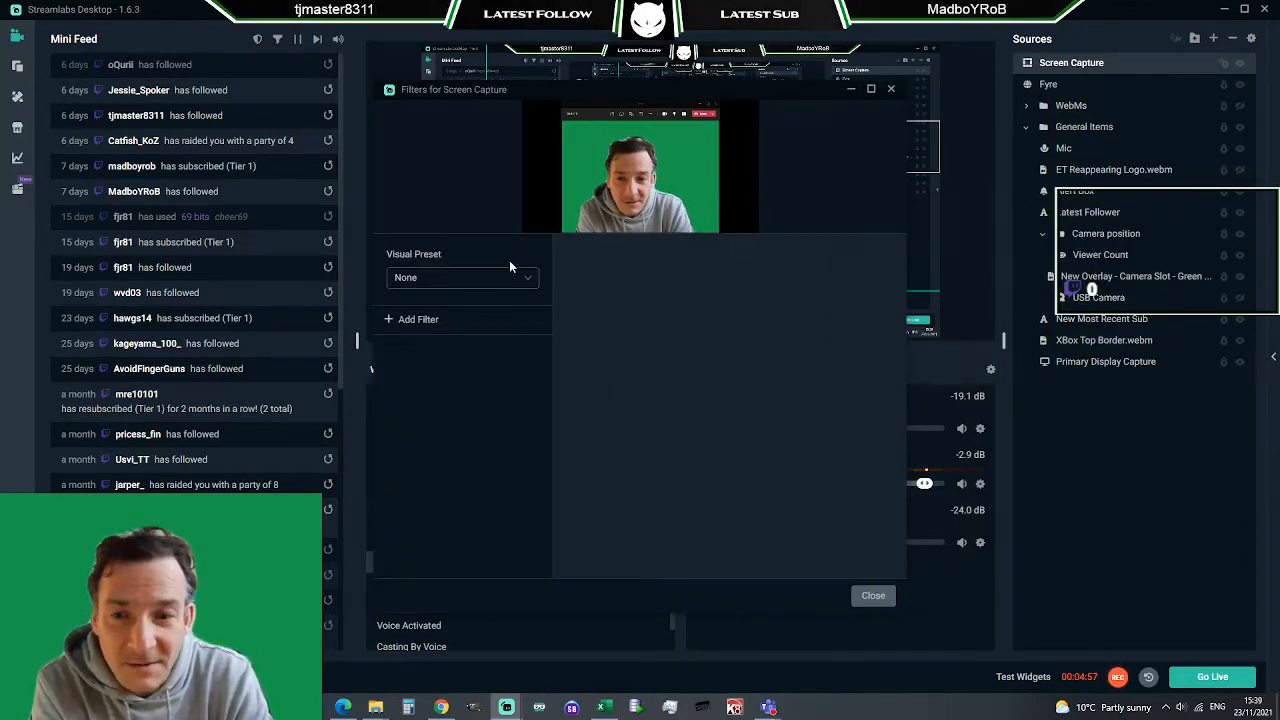
mouse_move(418, 320)
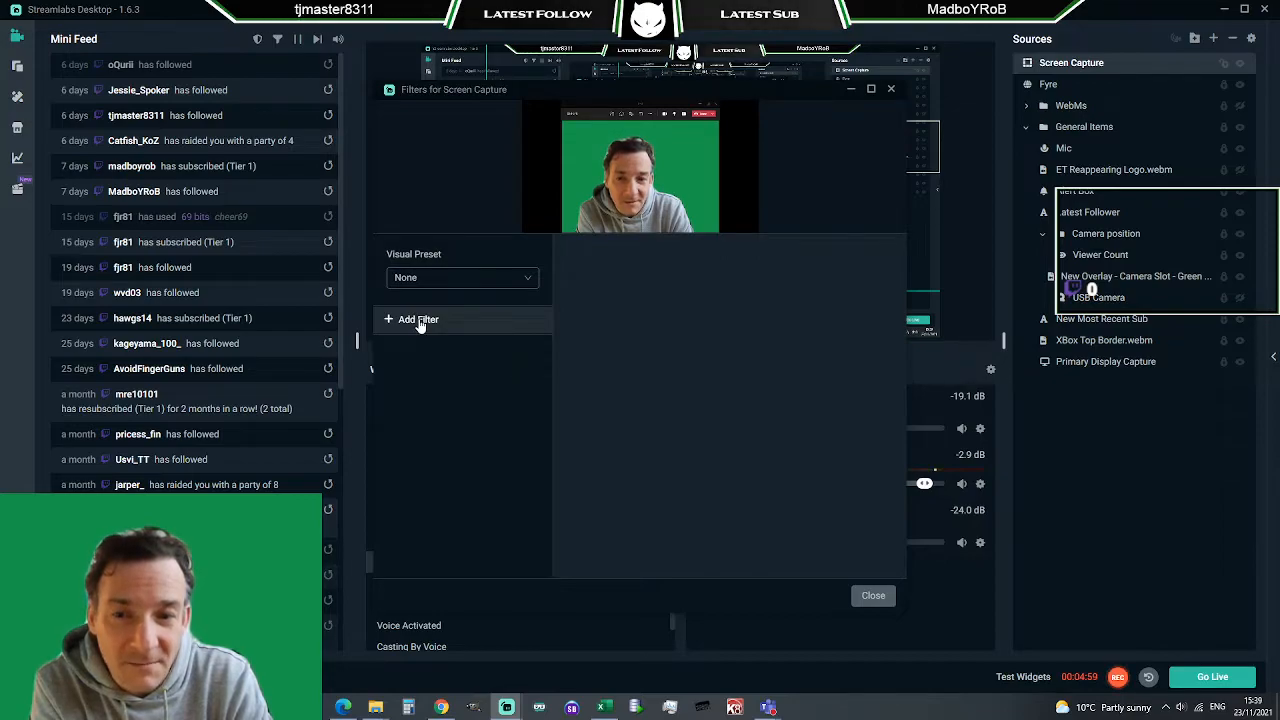
click(418, 320)
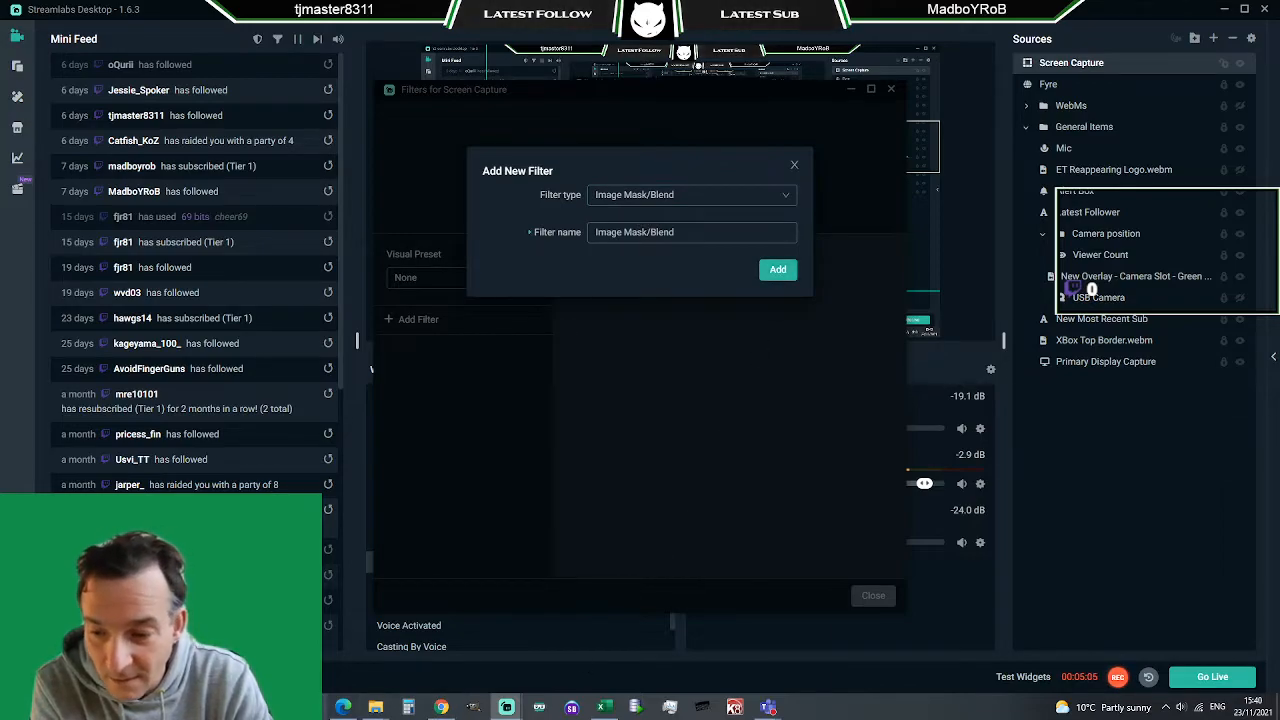
Add a Color Key filter with Green as its key color type
click(776, 268)
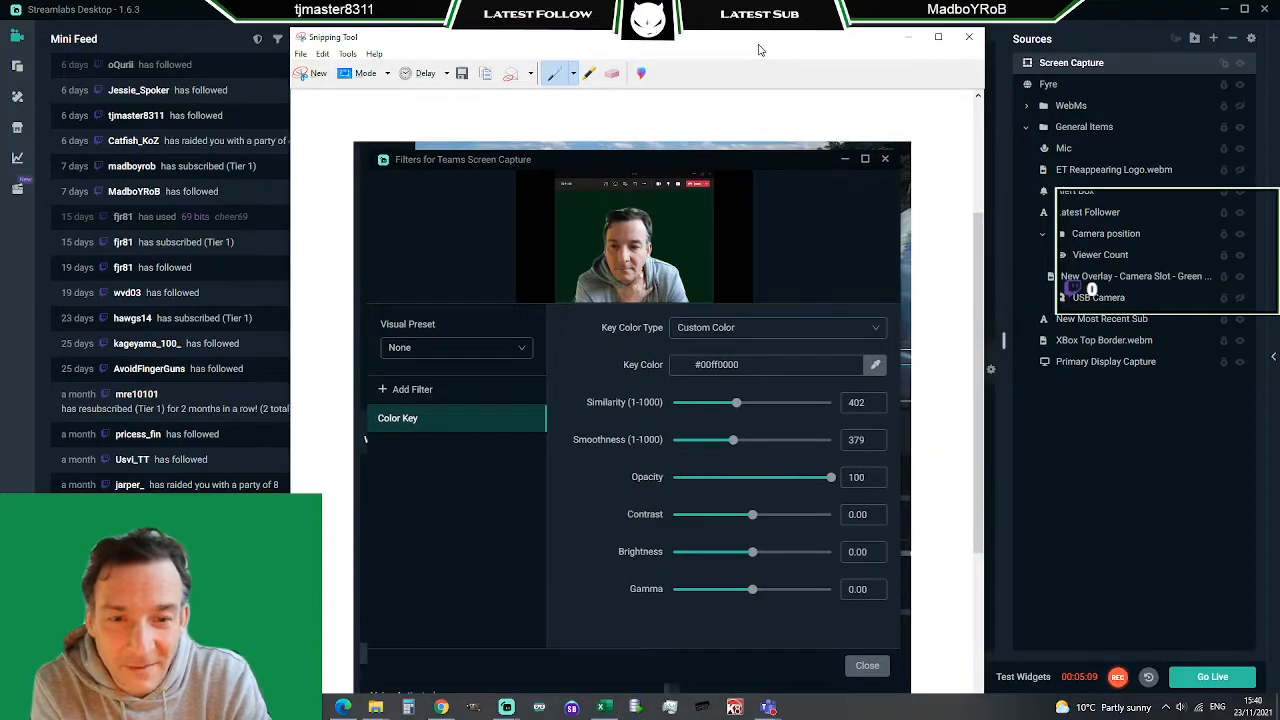
click(406, 388)
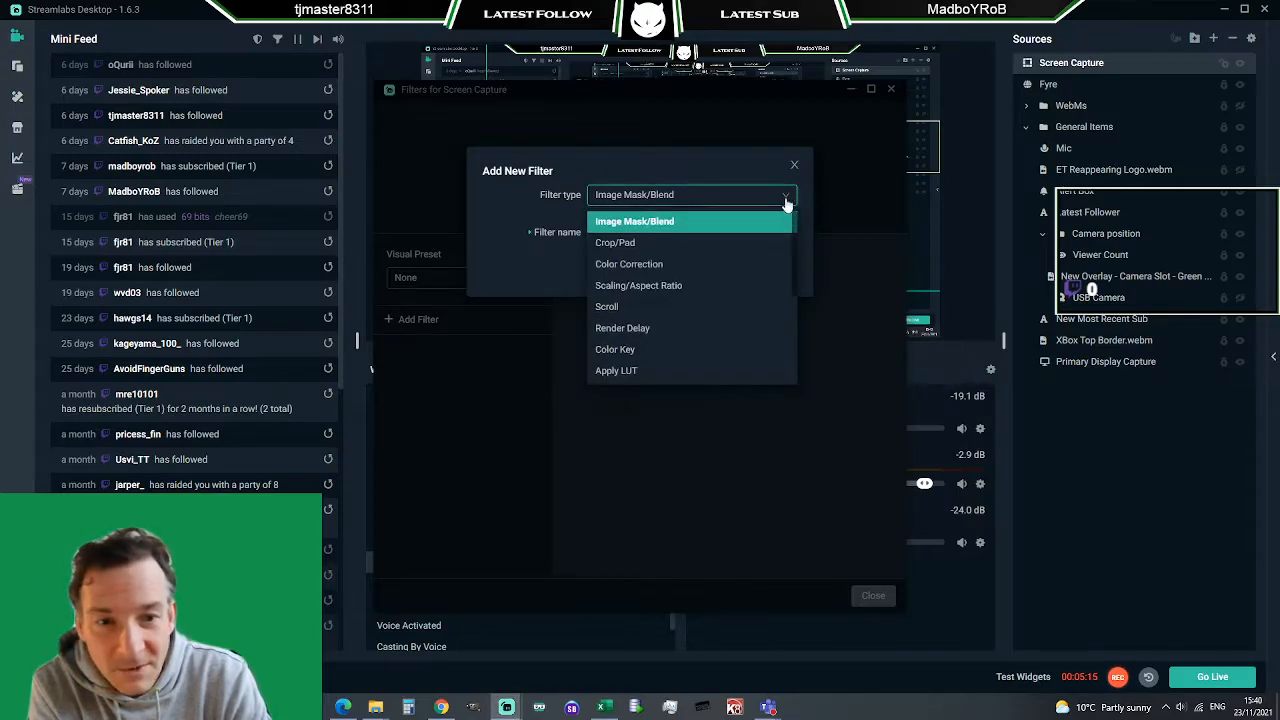
mouse_move(616, 348)
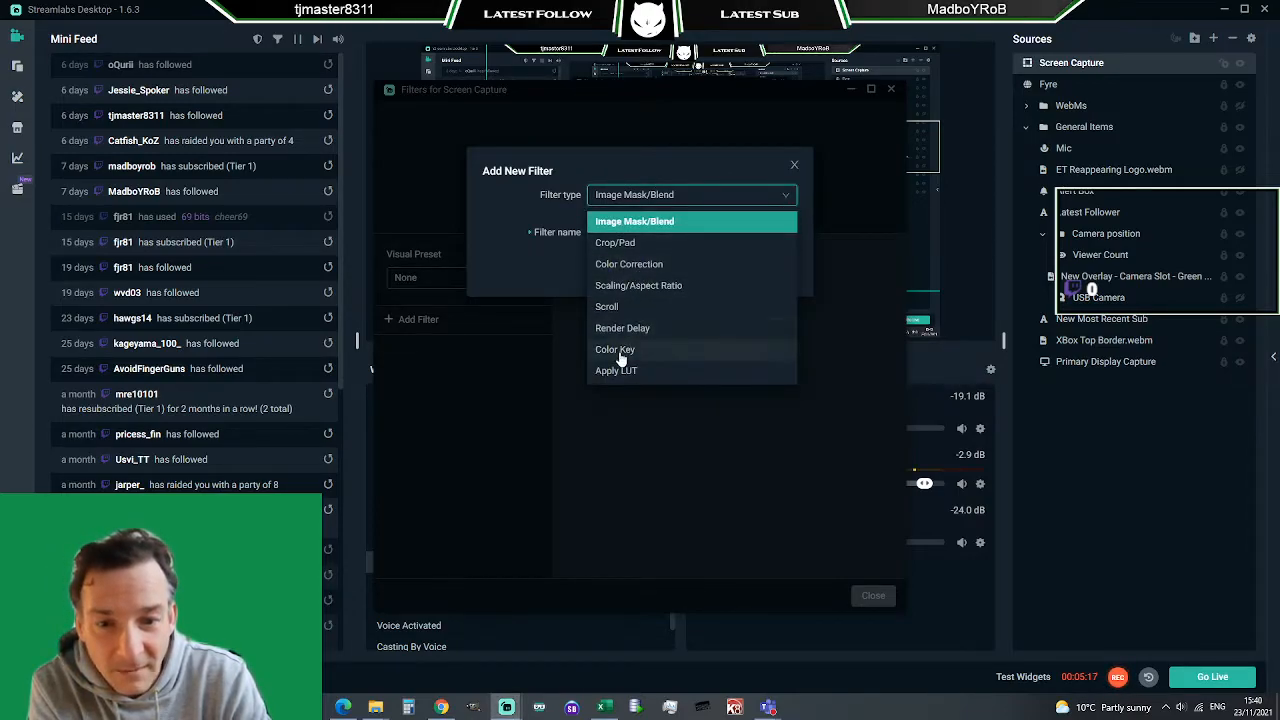
click(616, 348)
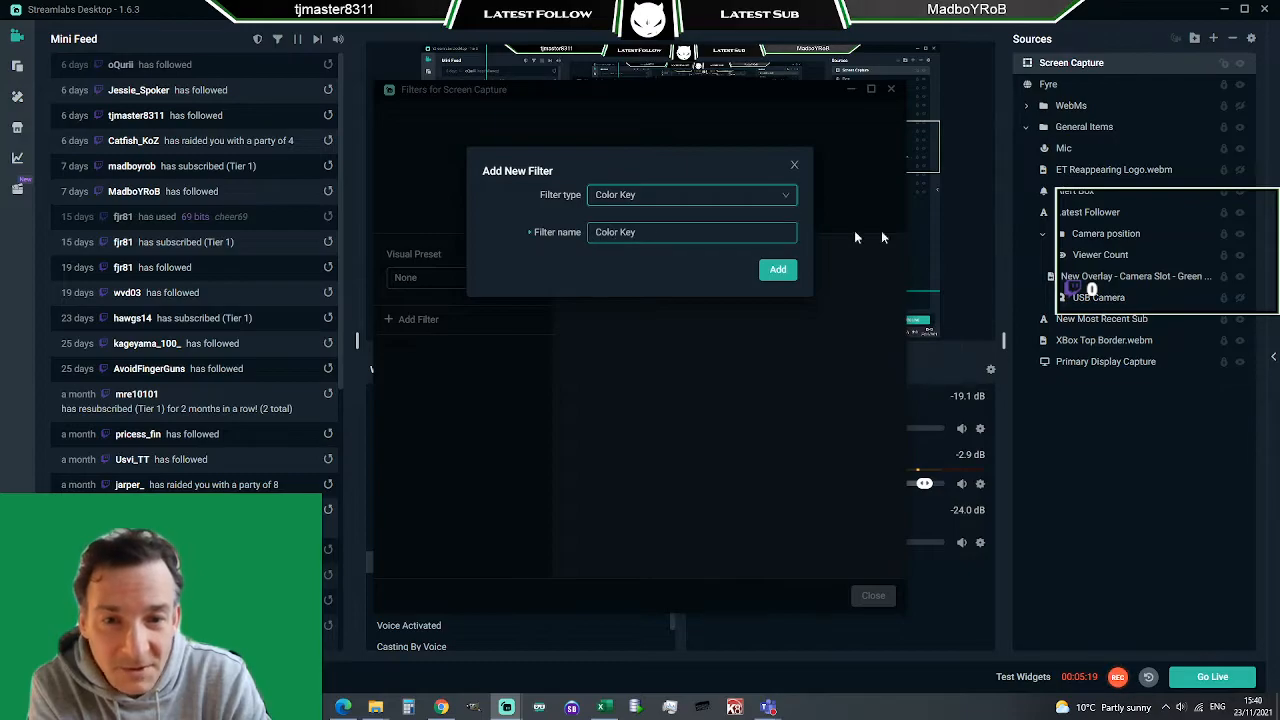
click(778, 268)
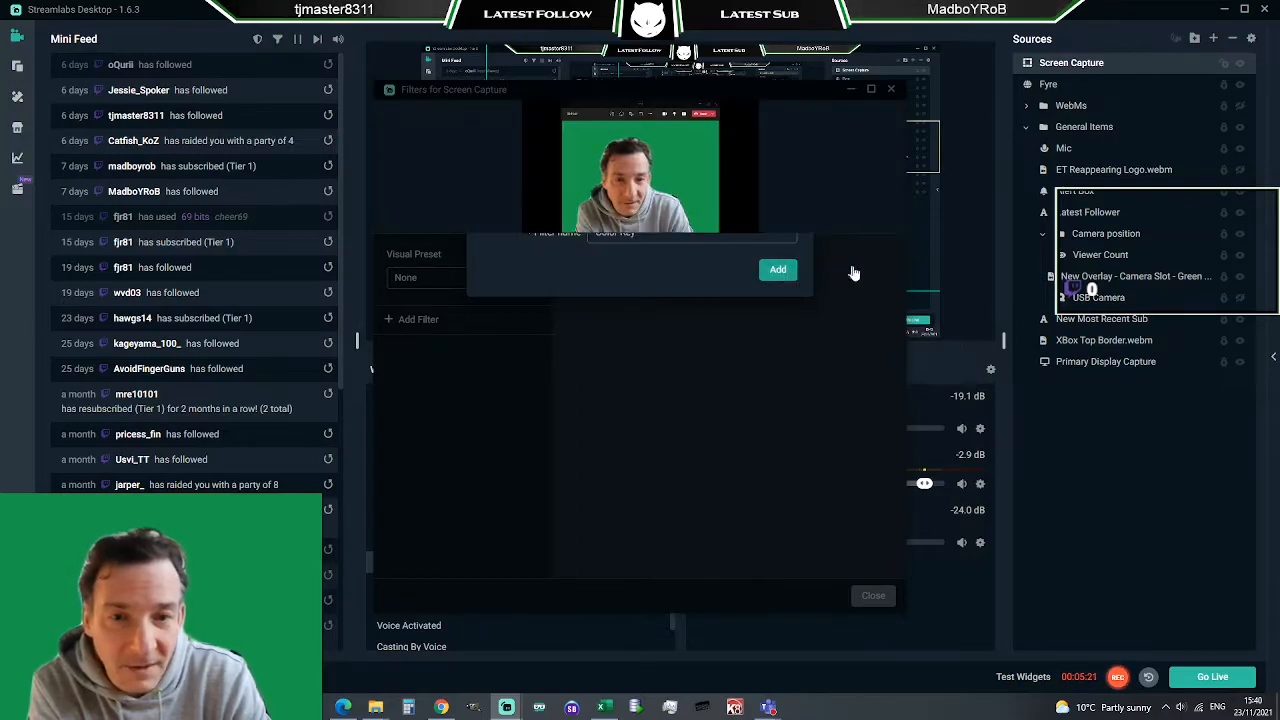
click(778, 268)
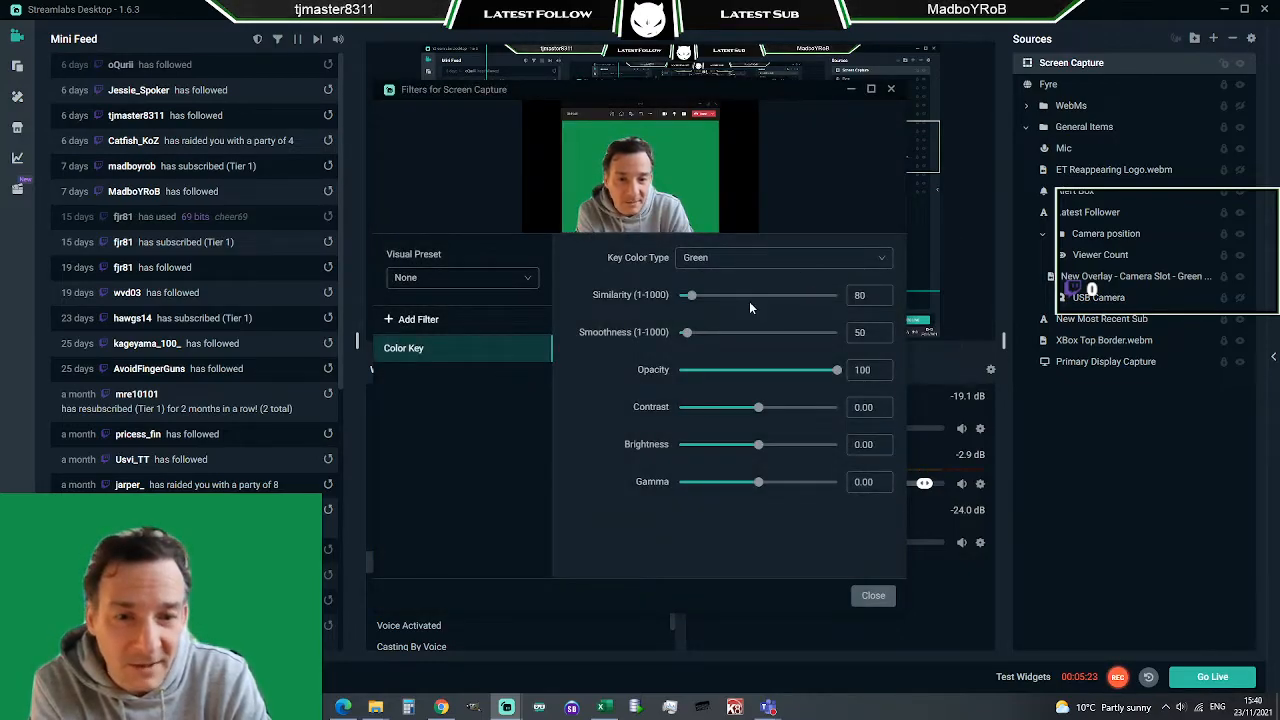
mouse_move(720, 258)
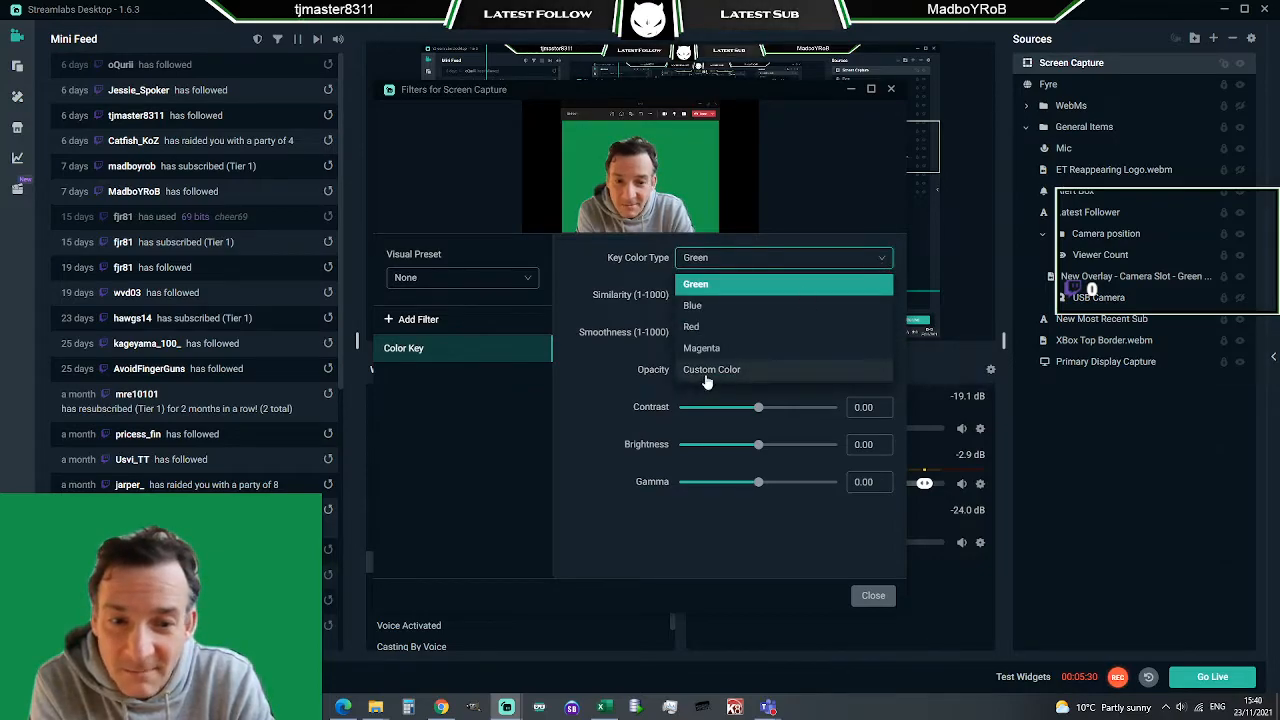
Set the key color to a custom color sampled from the green backdrop in the preview
click(712, 368)
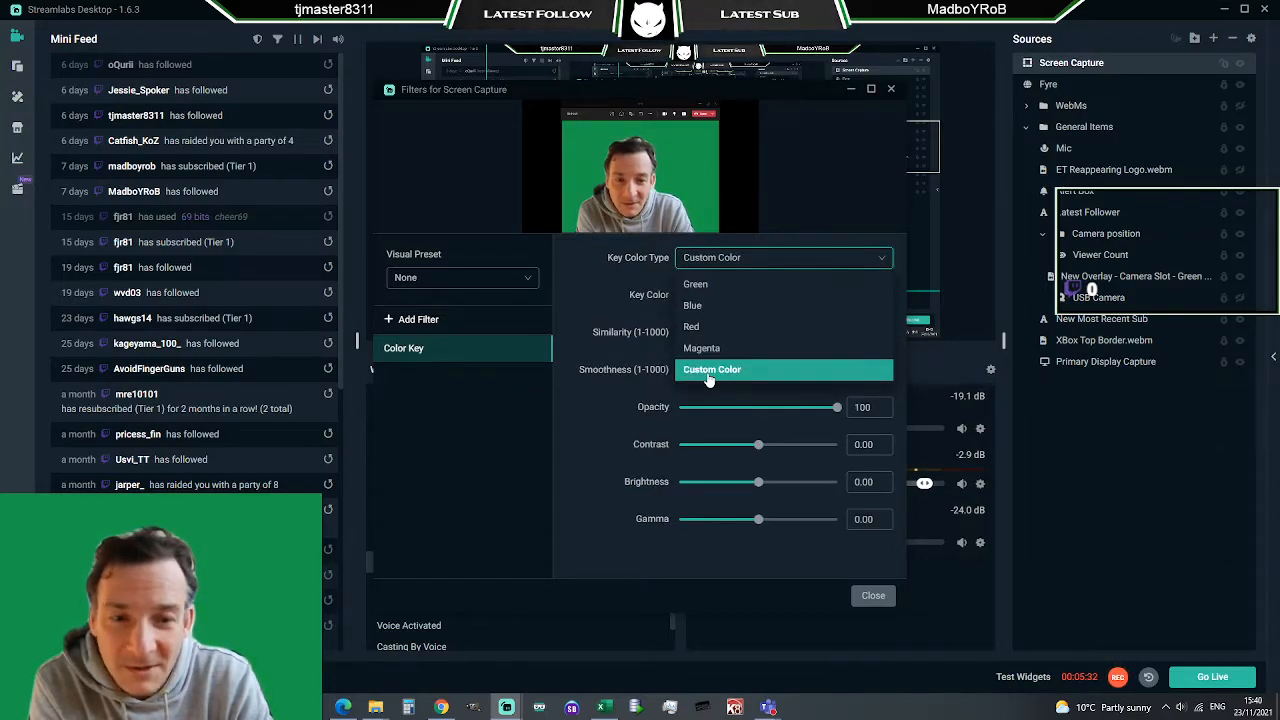
click(712, 368)
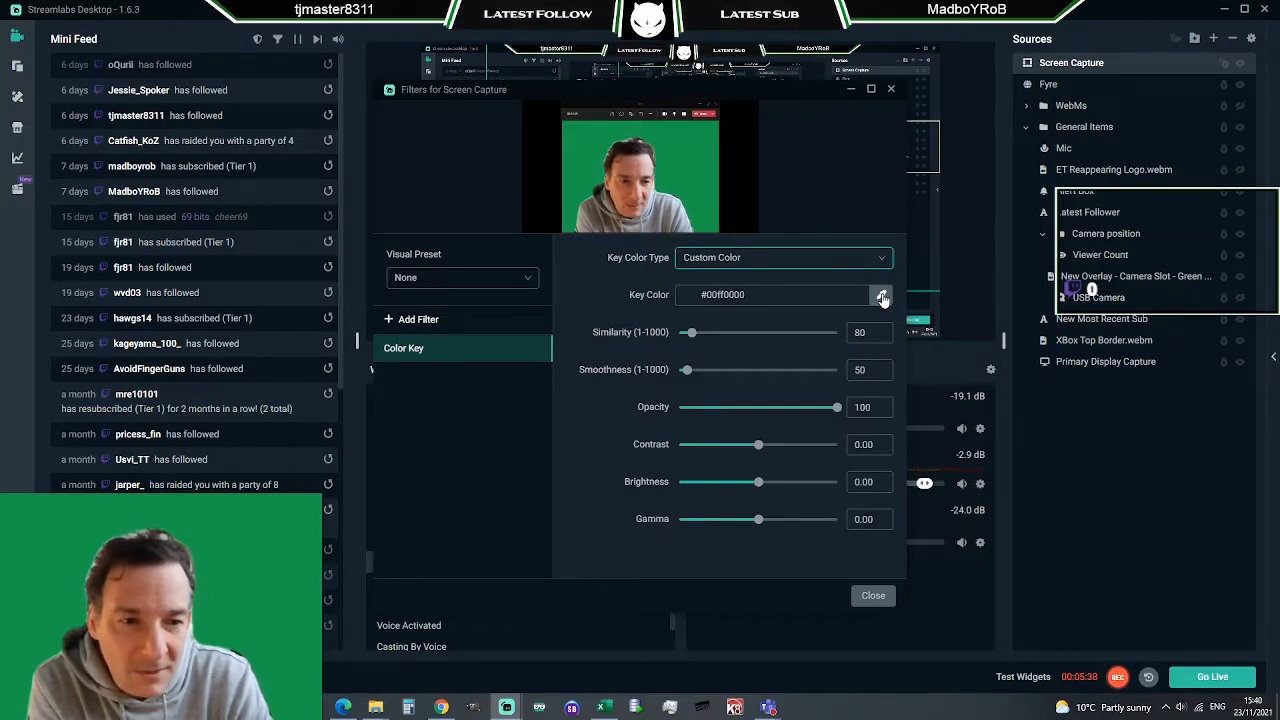
click(880, 294)
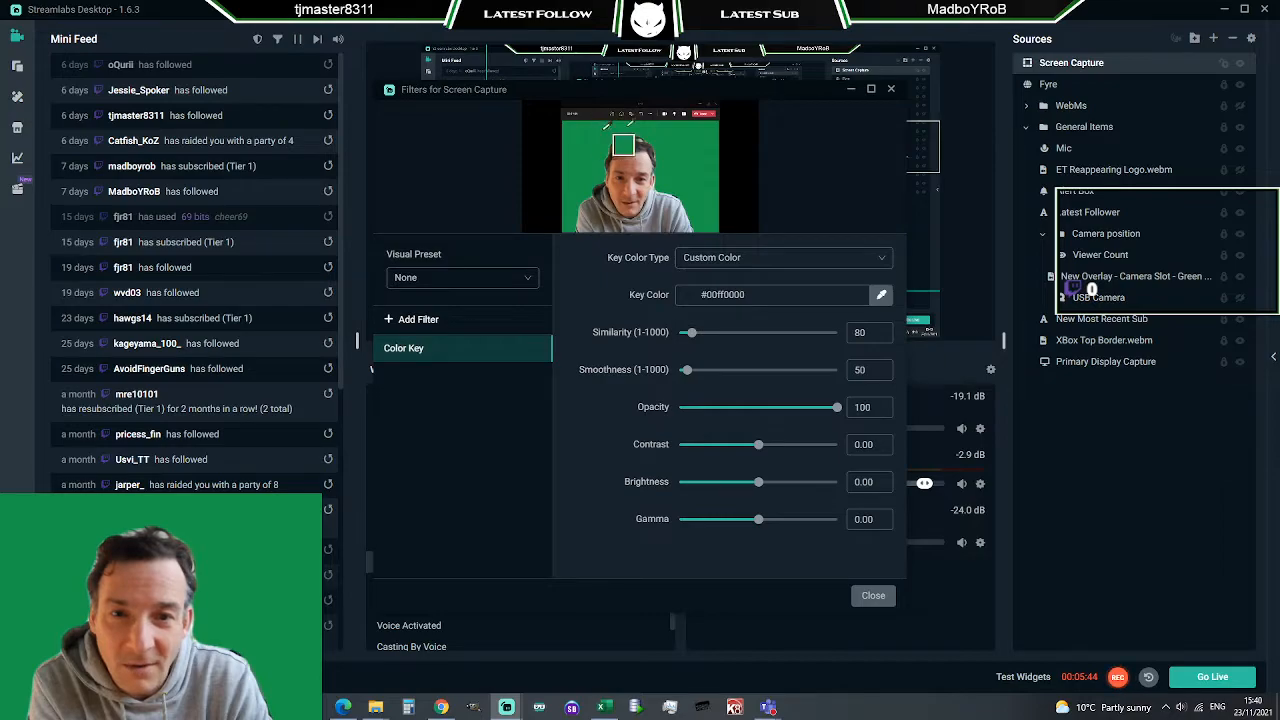
click(688, 158)
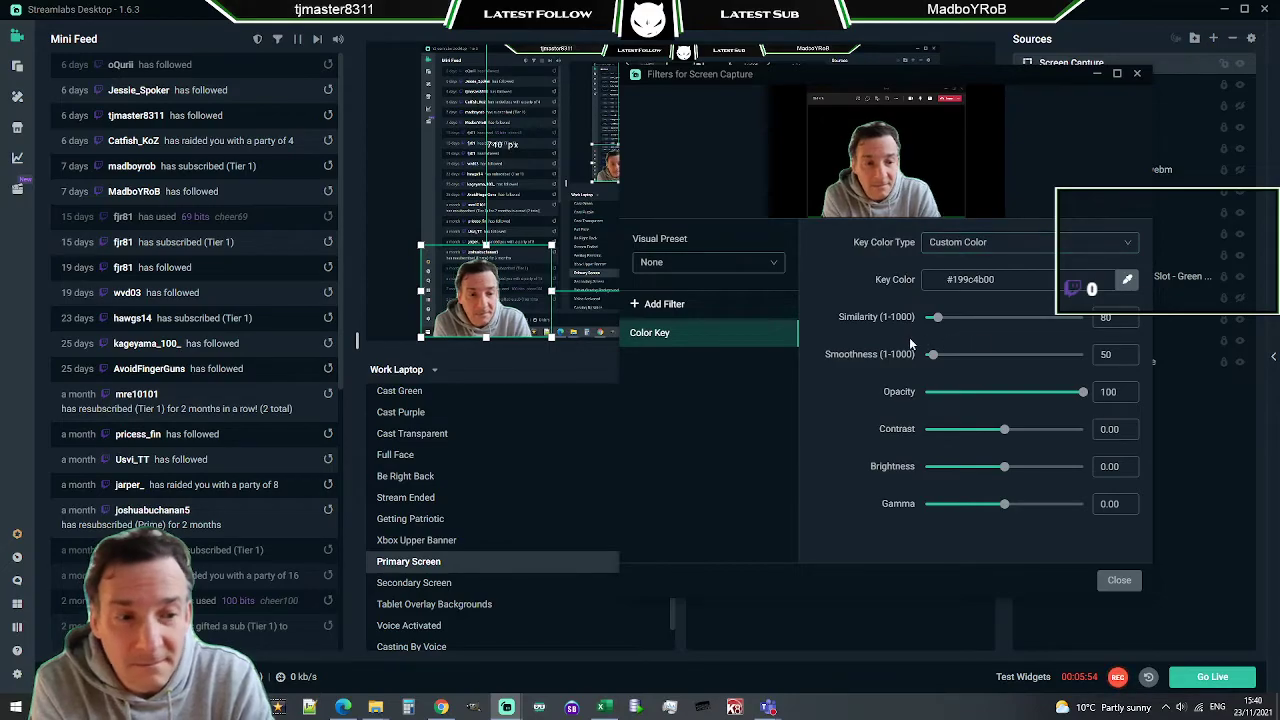
mouse_move(920, 356)
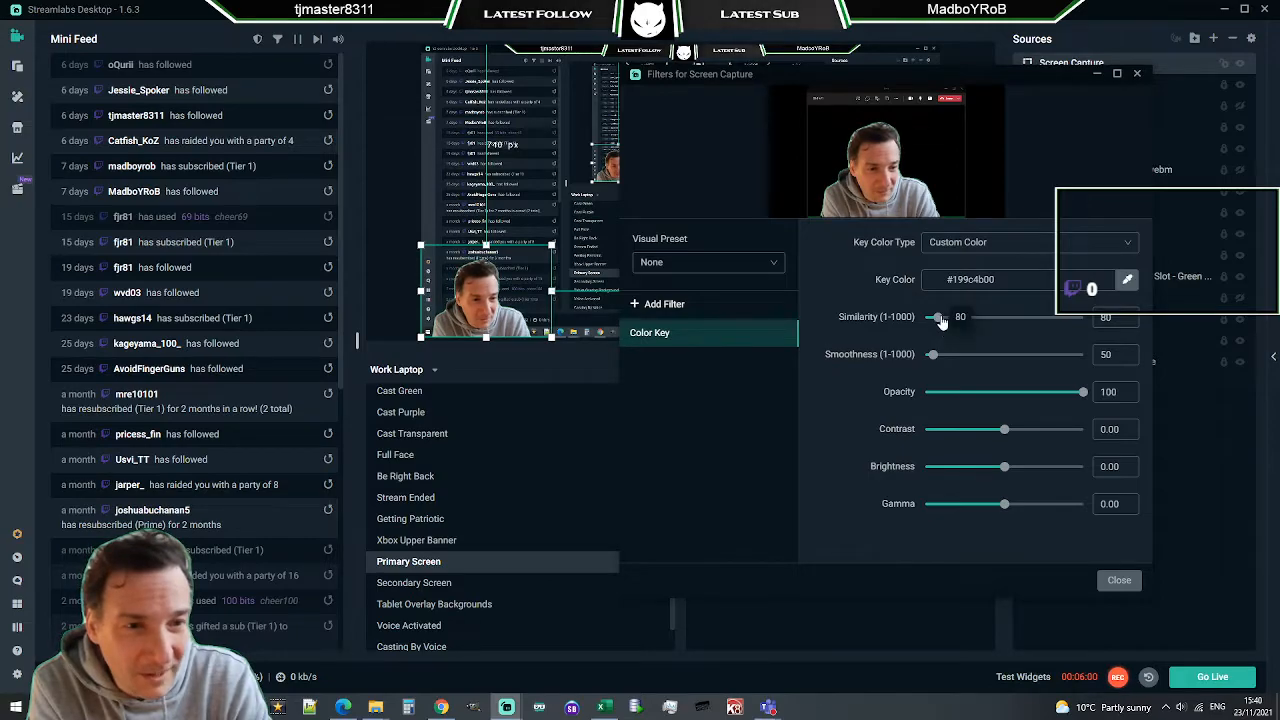
Raise the Color Key similarity to remove more green, fine-tuning it up and down
drag(938, 316, 996, 316)
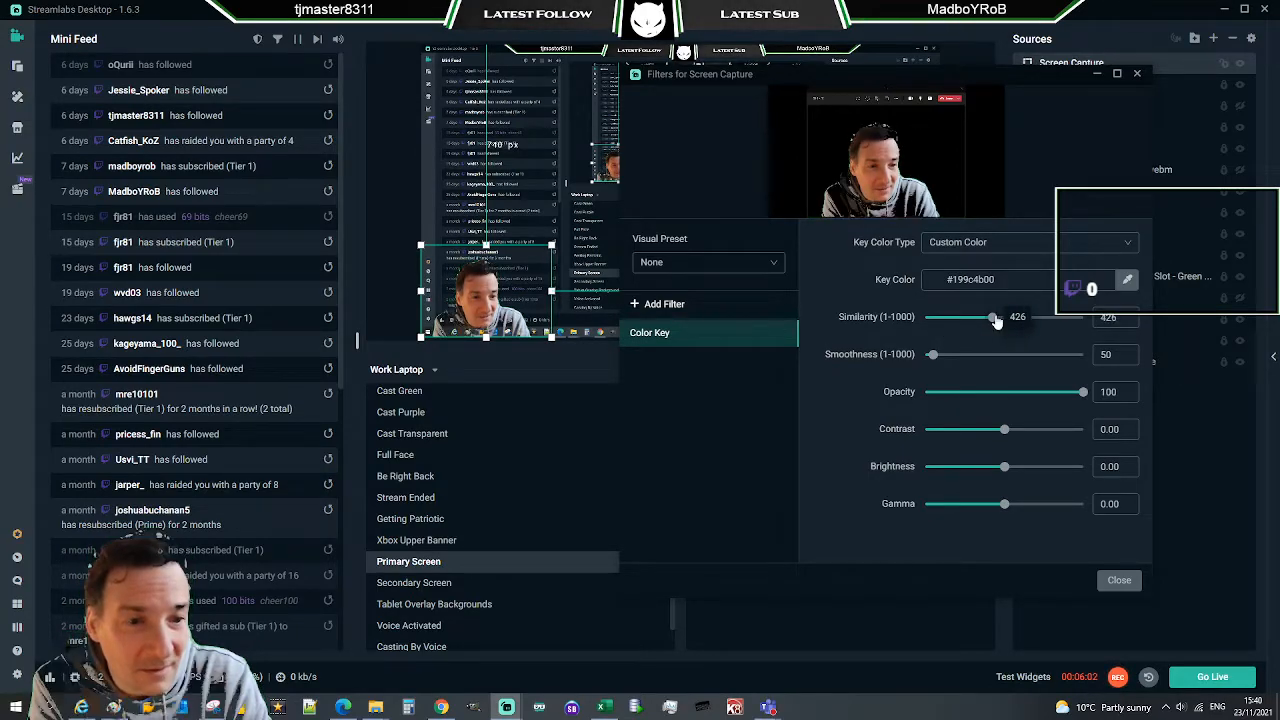
drag(996, 316, 988, 316)
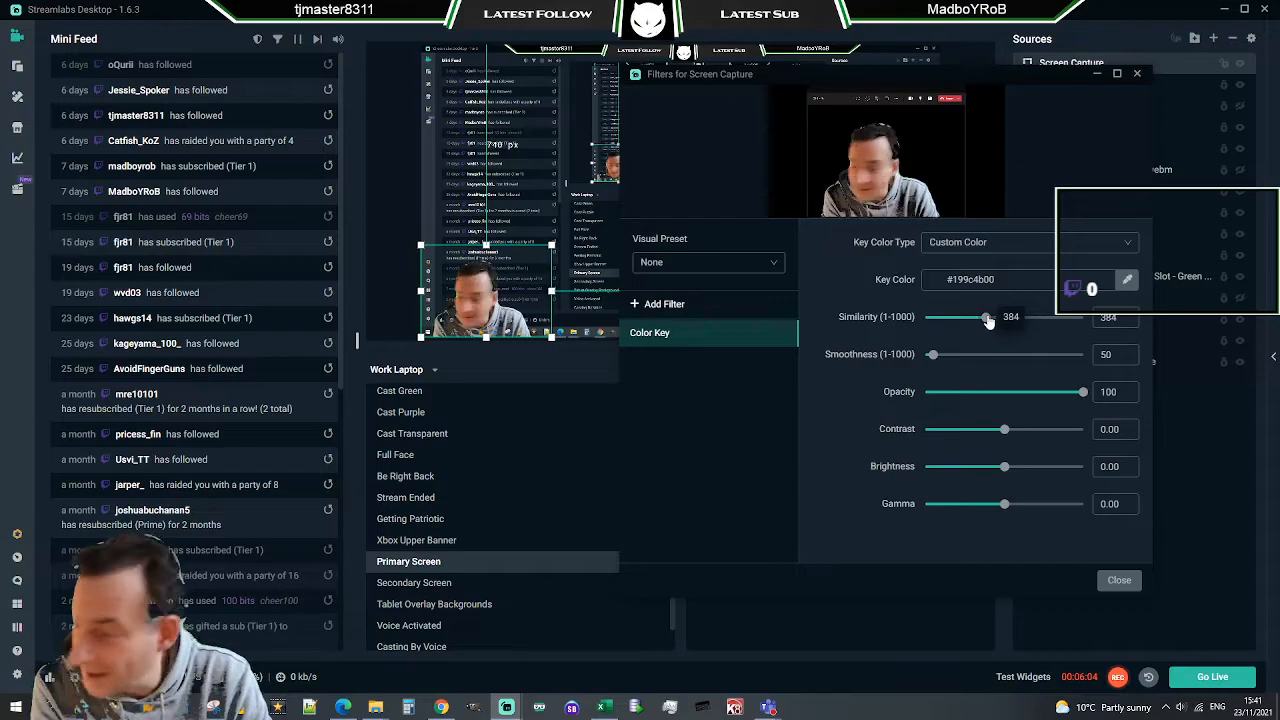
drag(990, 318, 986, 318)
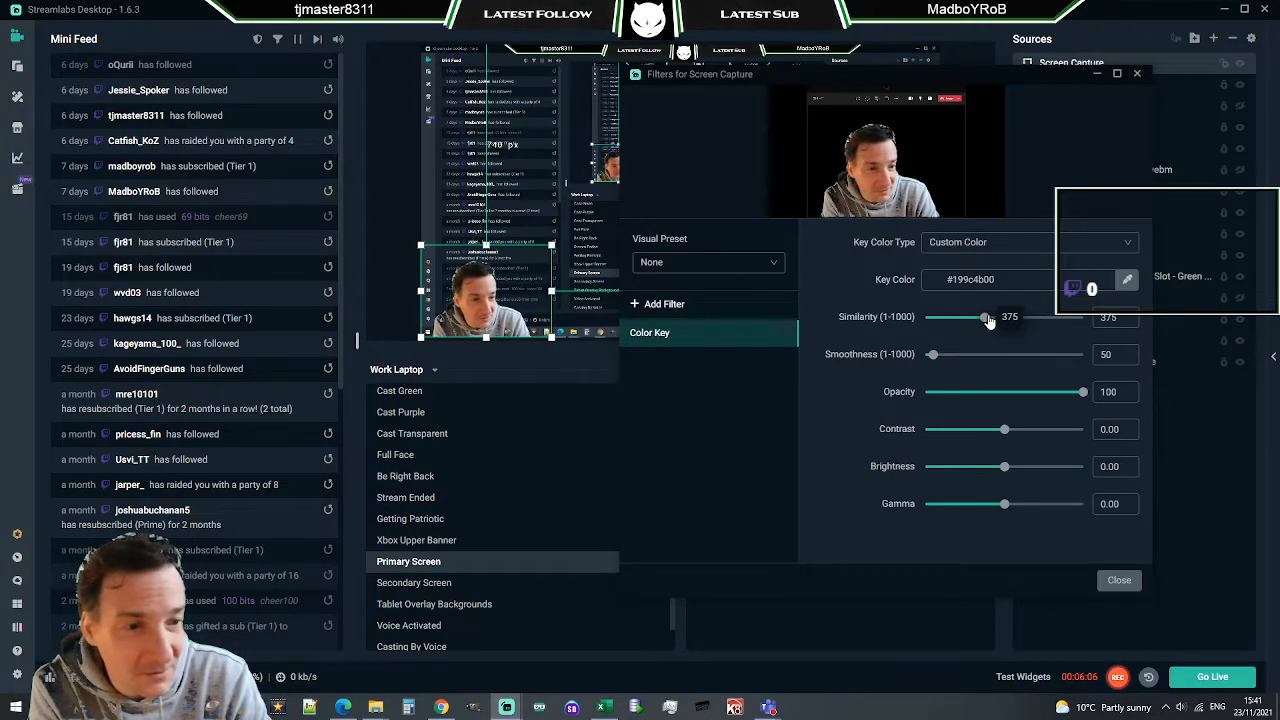
drag(984, 318, 994, 318)
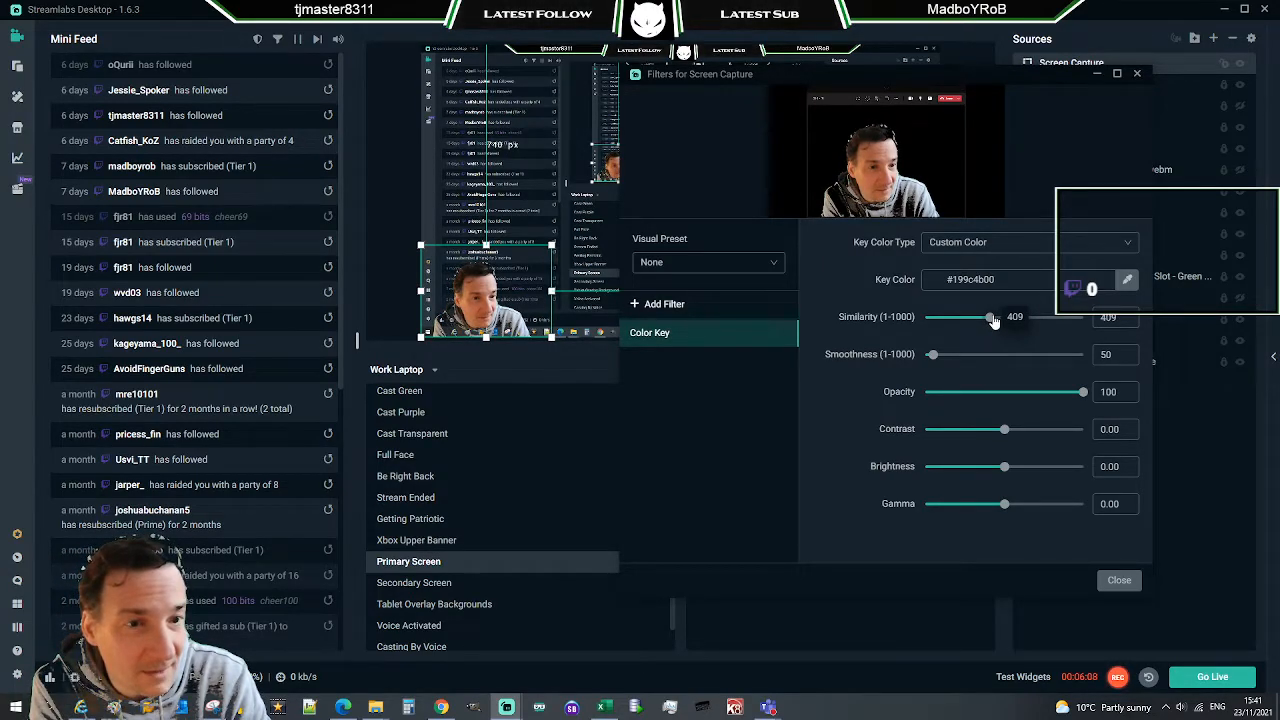
drag(992, 316, 984, 316)
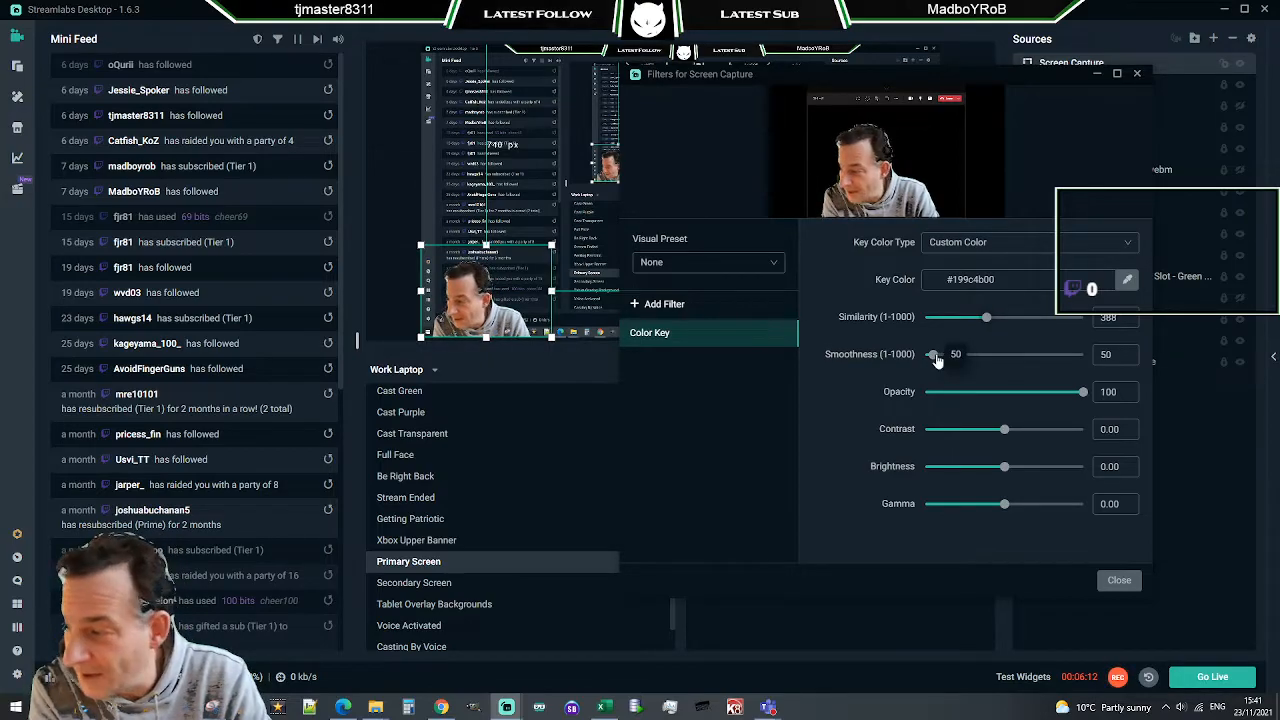
Adjust smoothness up high and back down to about 156
drag(938, 354, 958, 354)
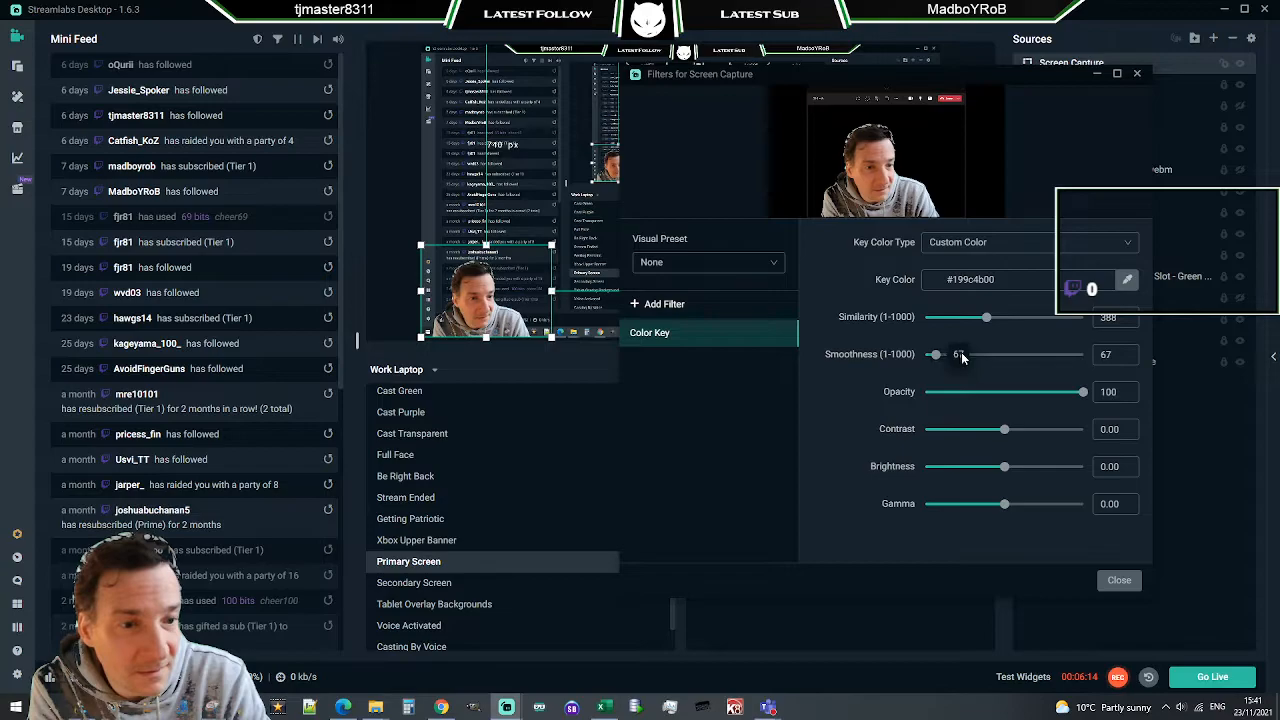
drag(936, 354, 988, 354)
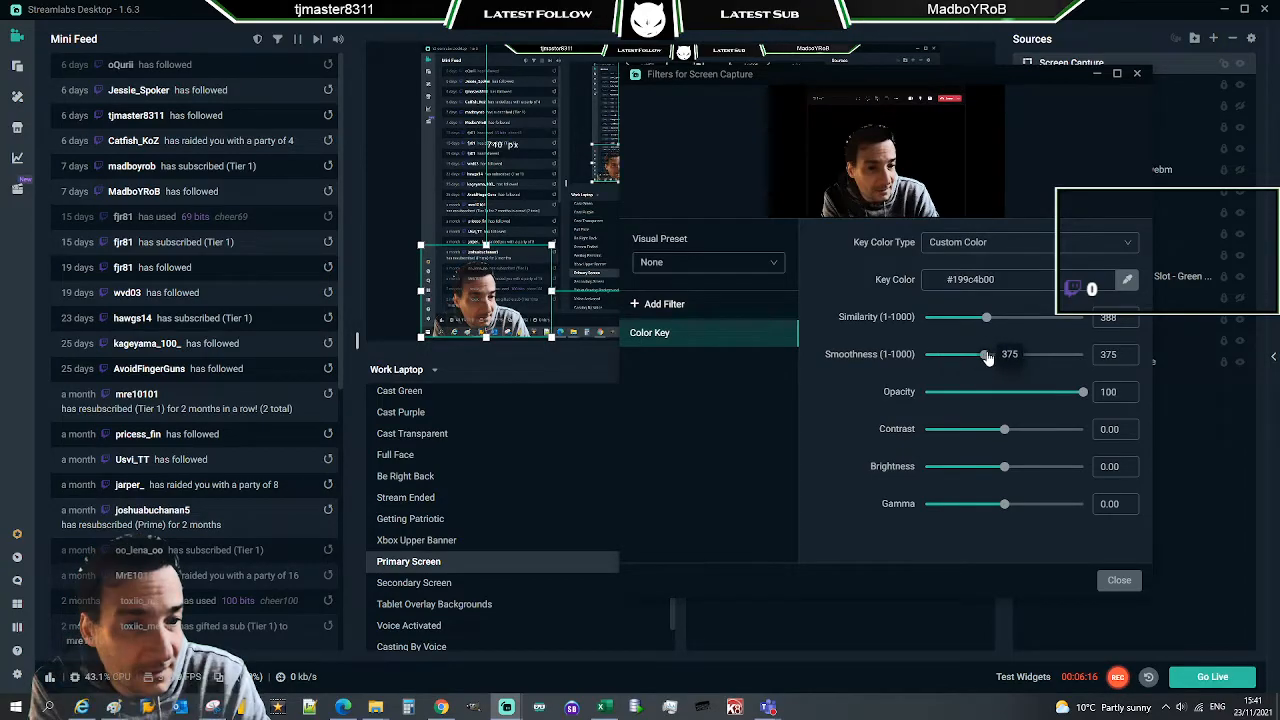
drag(988, 354, 1004, 354)
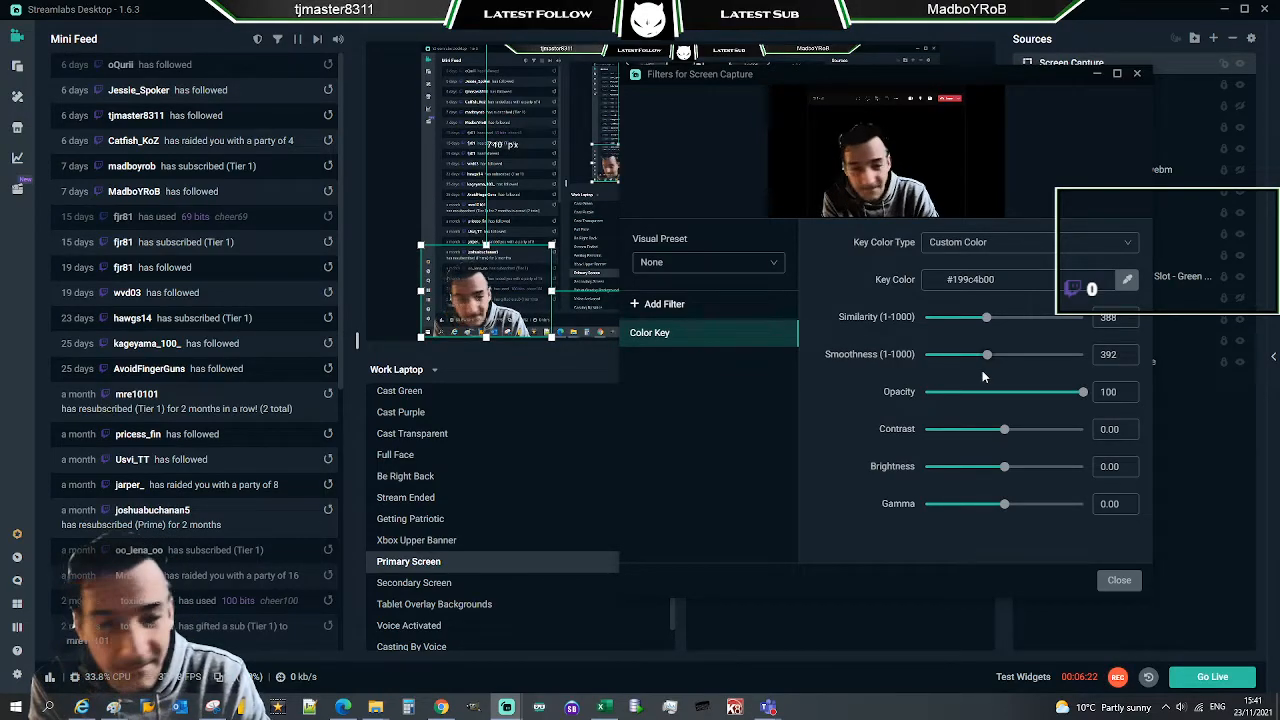
drag(988, 354, 980, 354)
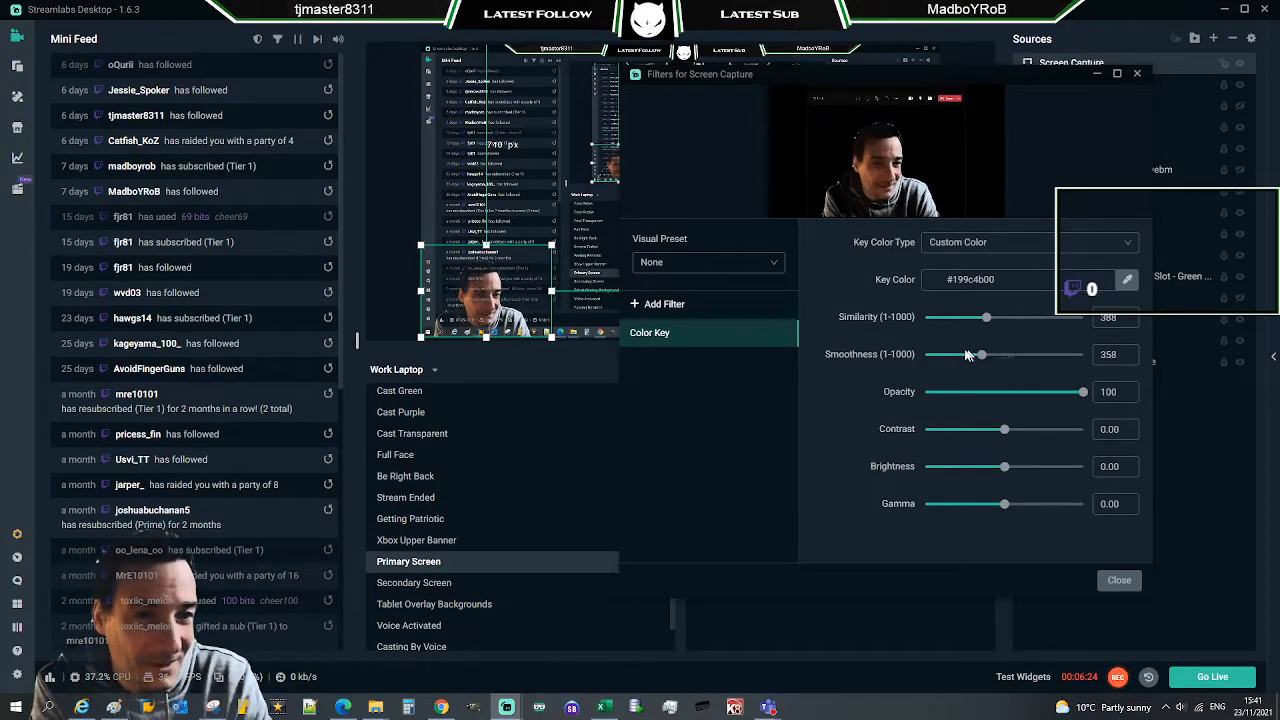
drag(980, 354, 948, 354)
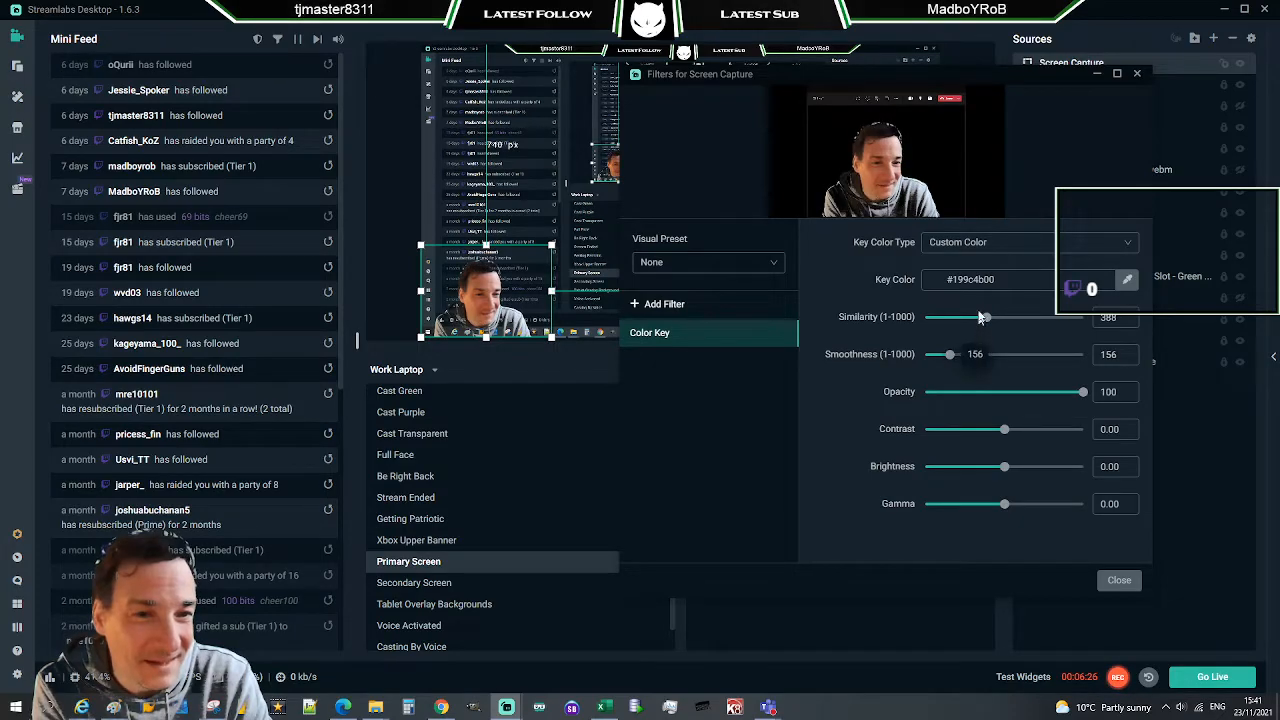
Settle similarity around 206 and smoothness near 185 for clean presenter edges
drag(984, 316, 962, 316)
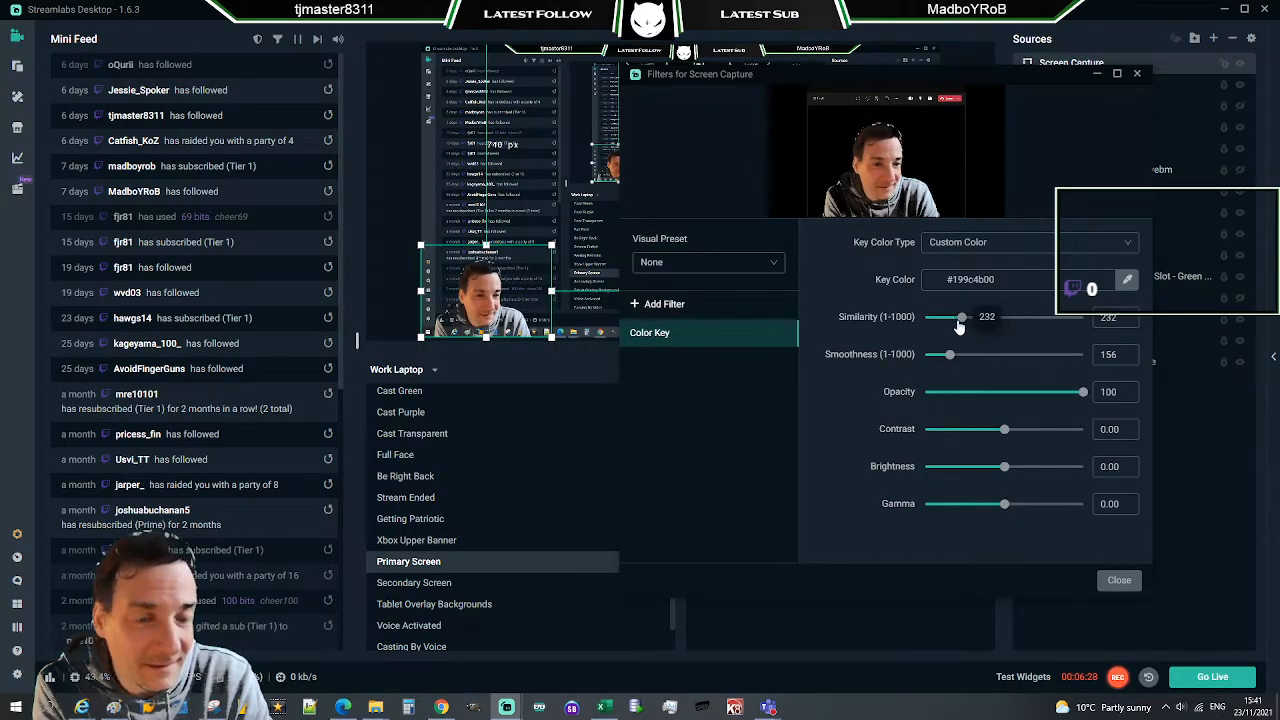
drag(962, 316, 956, 316)
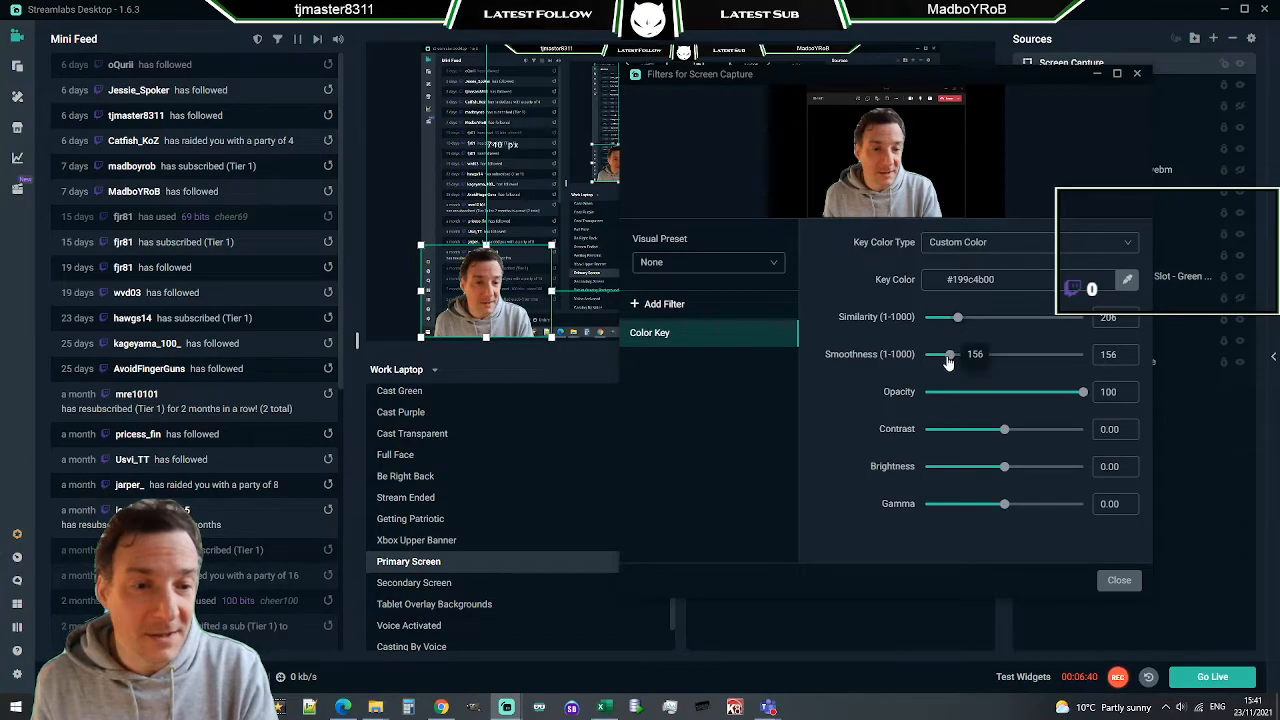
drag(948, 354, 952, 354)
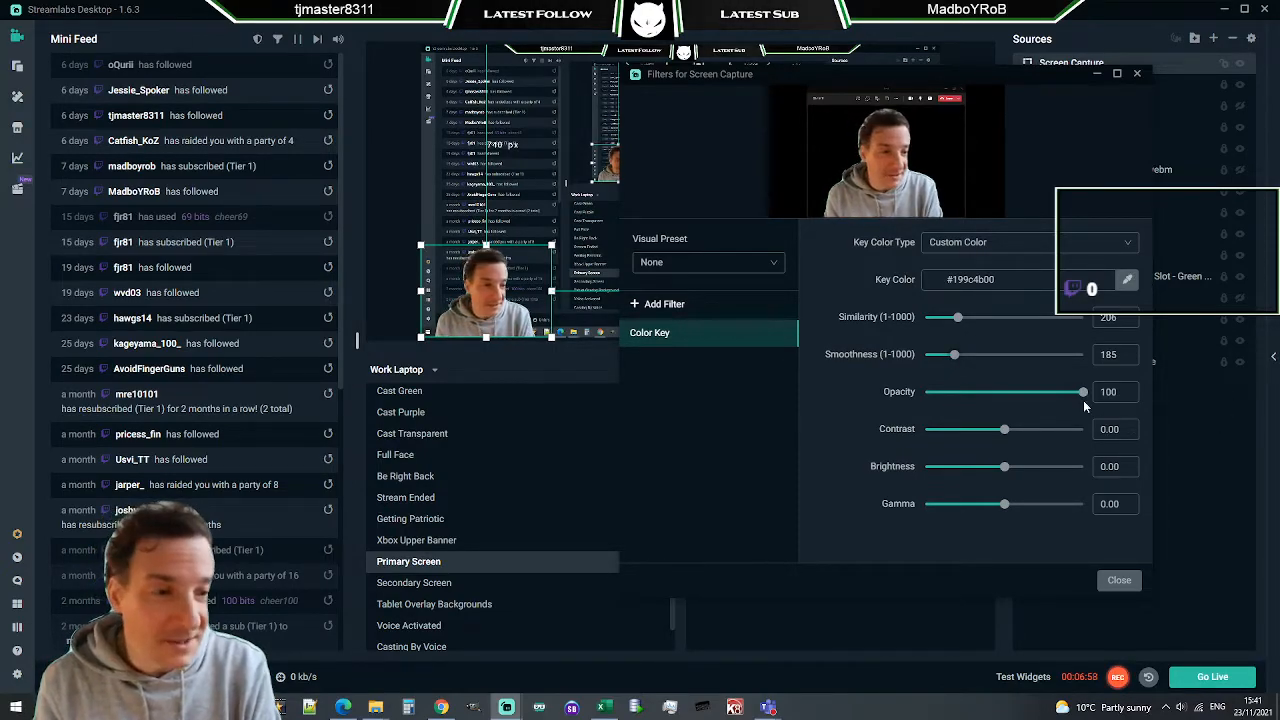
Fade the keyed presenter's opacity down toward 6 and back up past 77
drag(1082, 390, 984, 390)
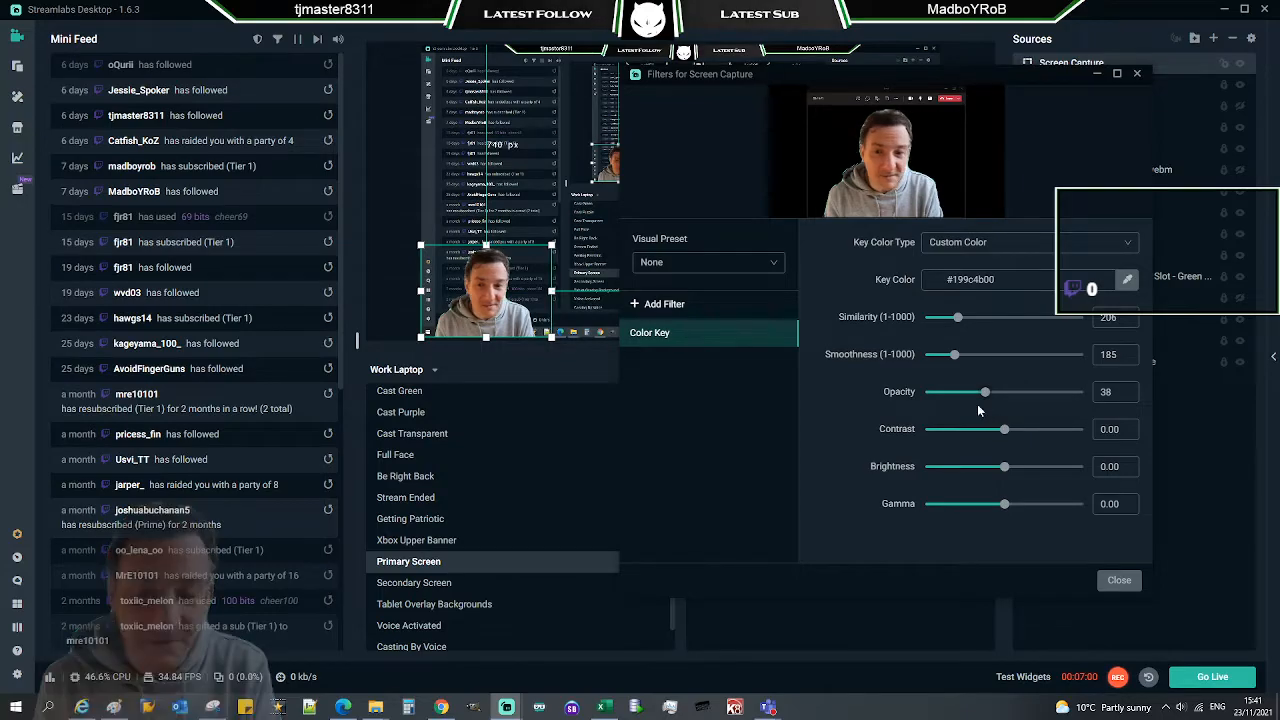
drag(984, 390, 982, 390)
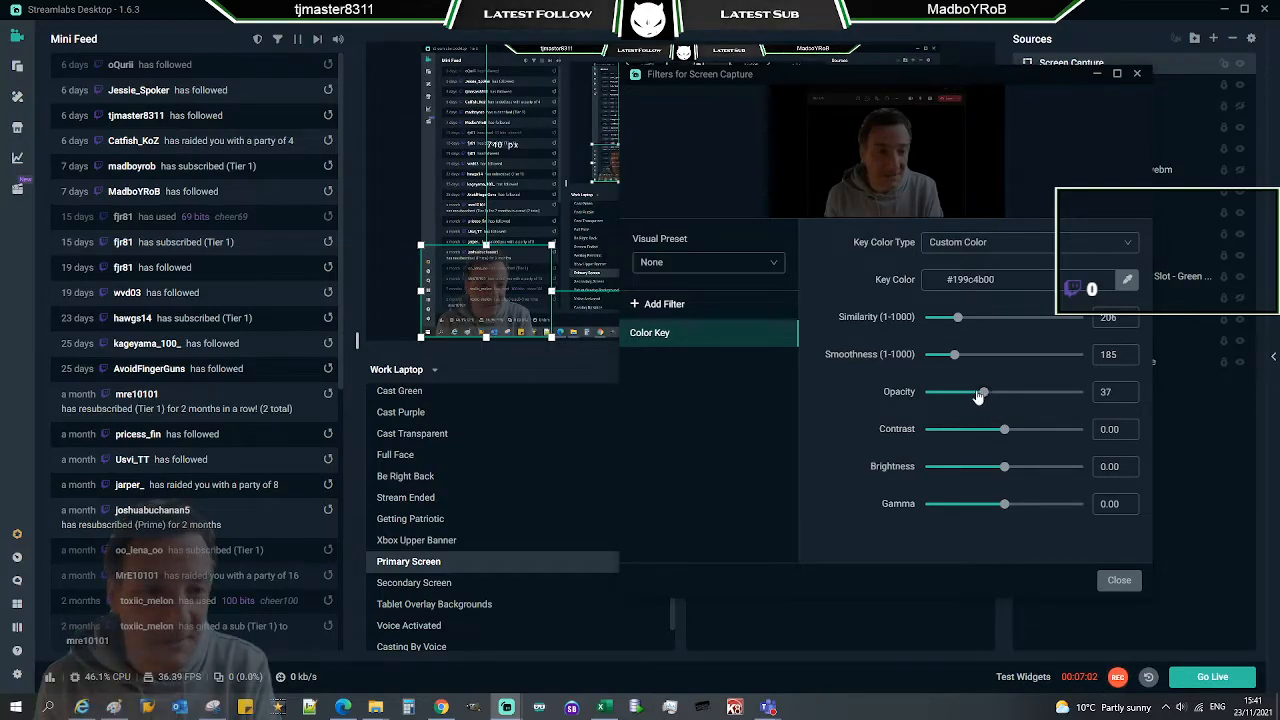
drag(982, 390, 932, 390)
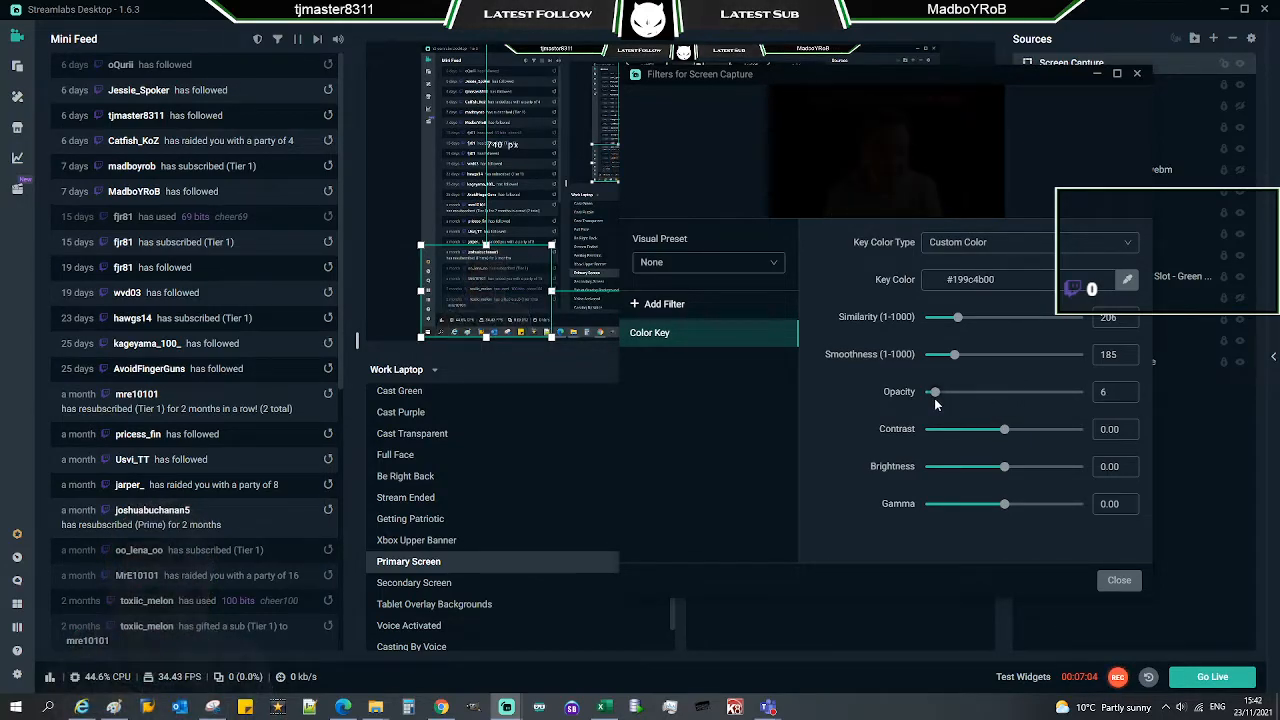
drag(932, 390, 1018, 390)
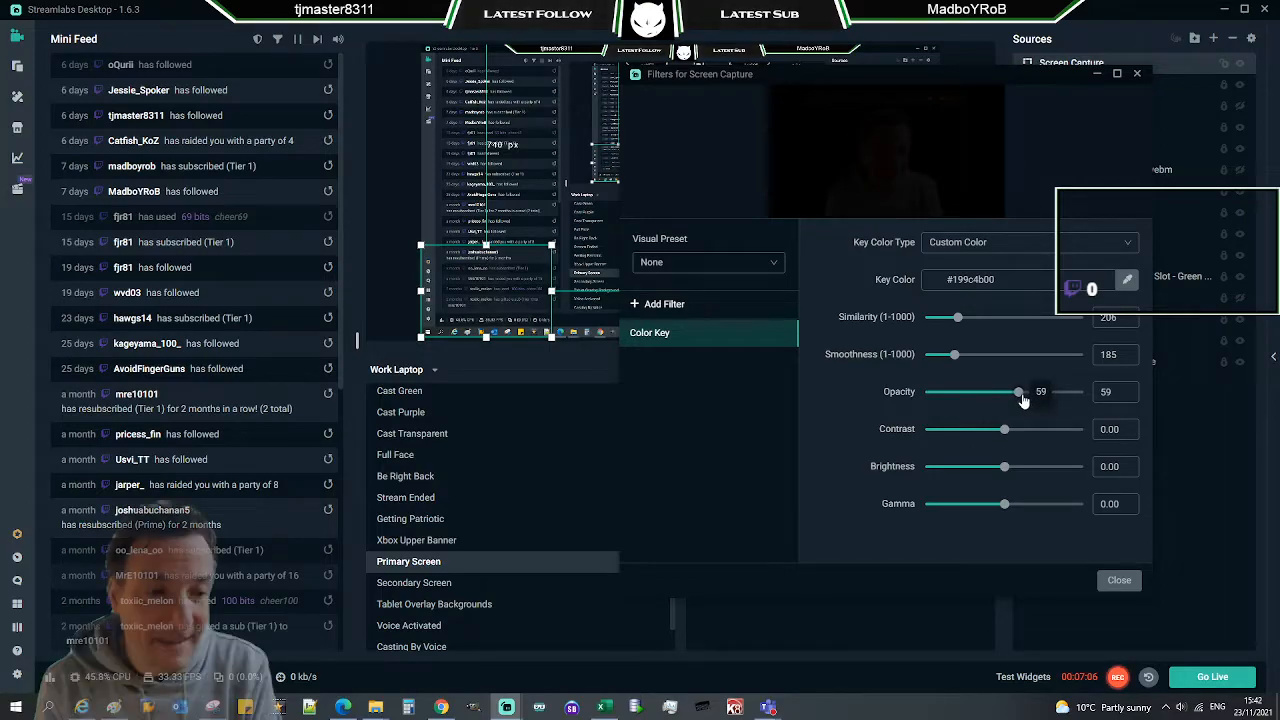
drag(1018, 390, 1048, 390)
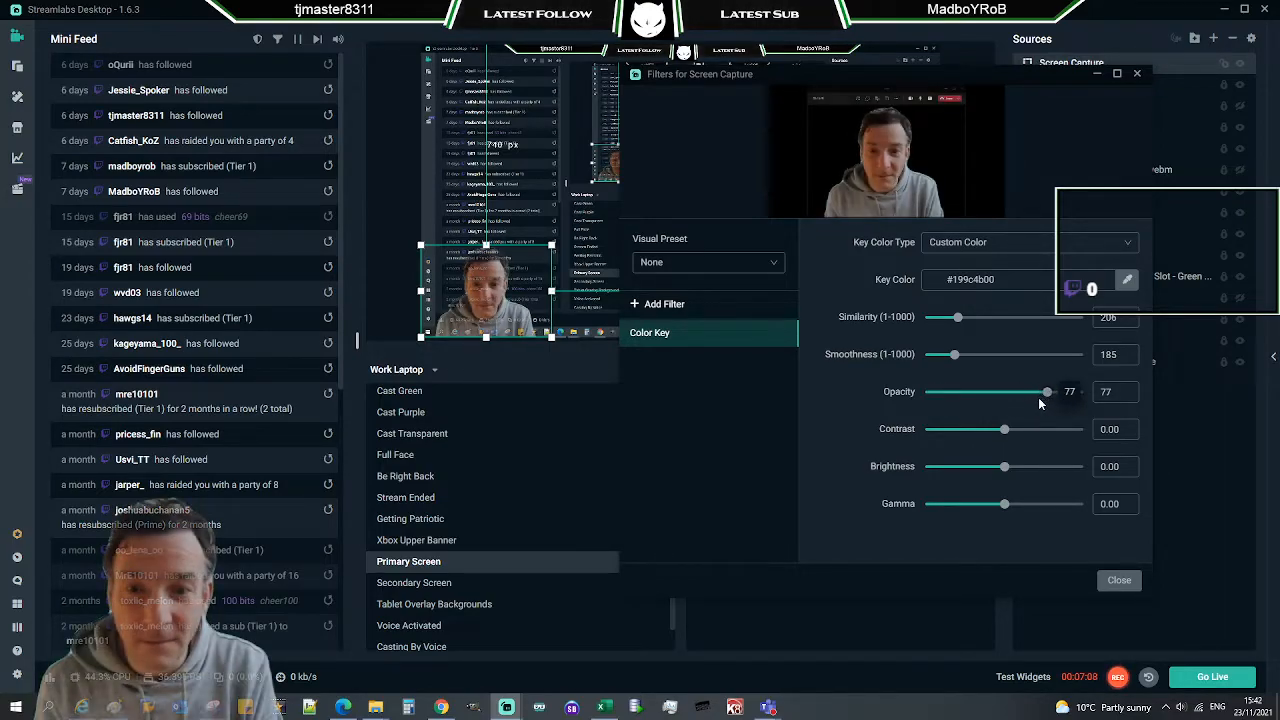
drag(1048, 390, 1084, 390)
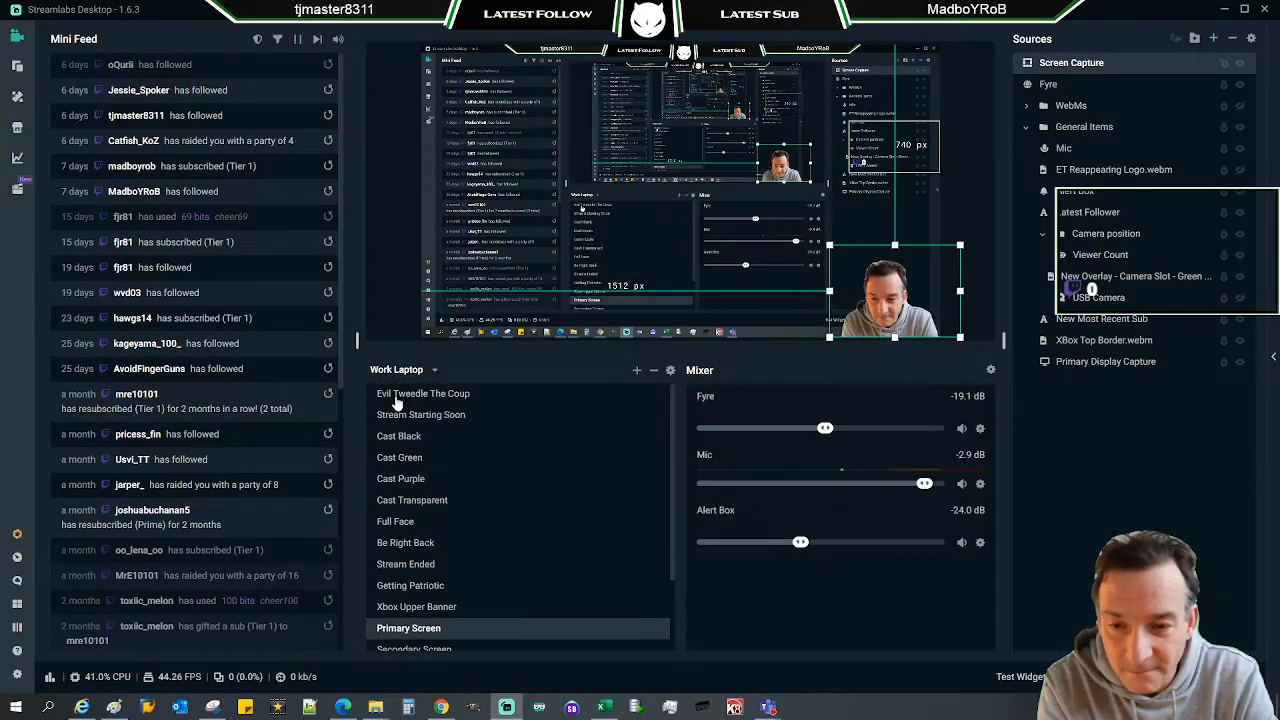
Switch to the 'Evil Tweedle The Coup' scene
click(424, 392)
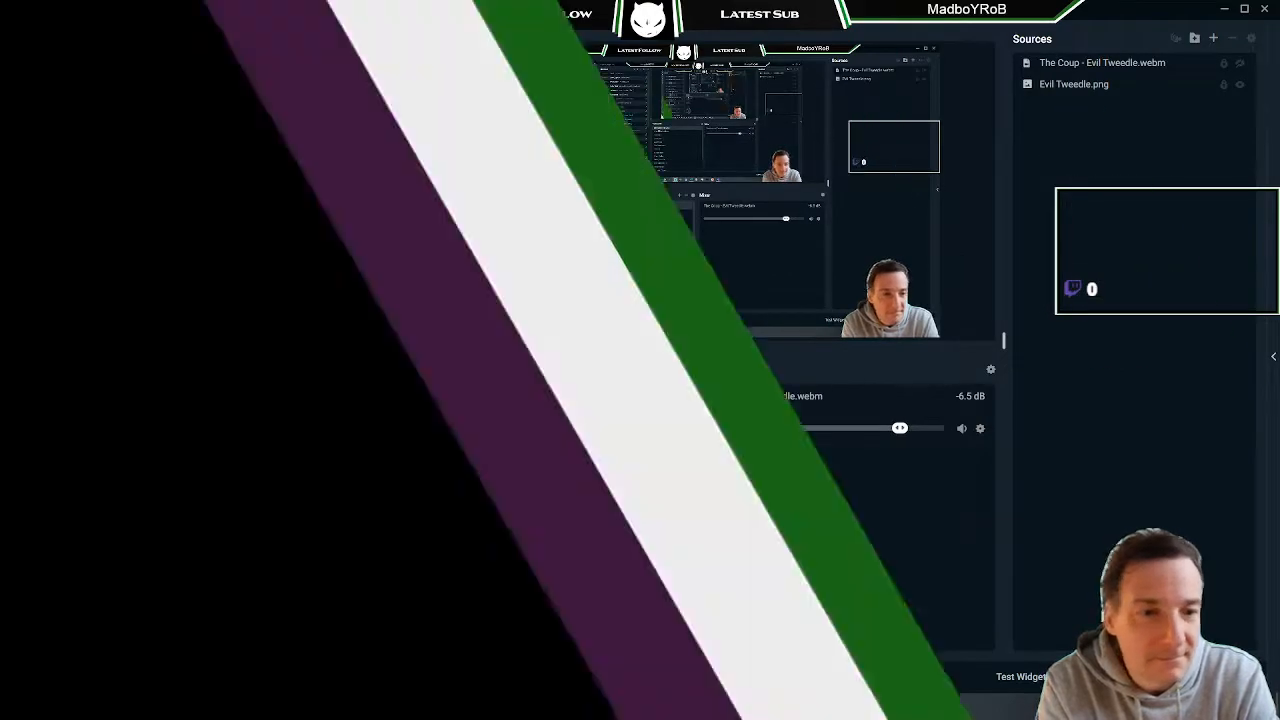